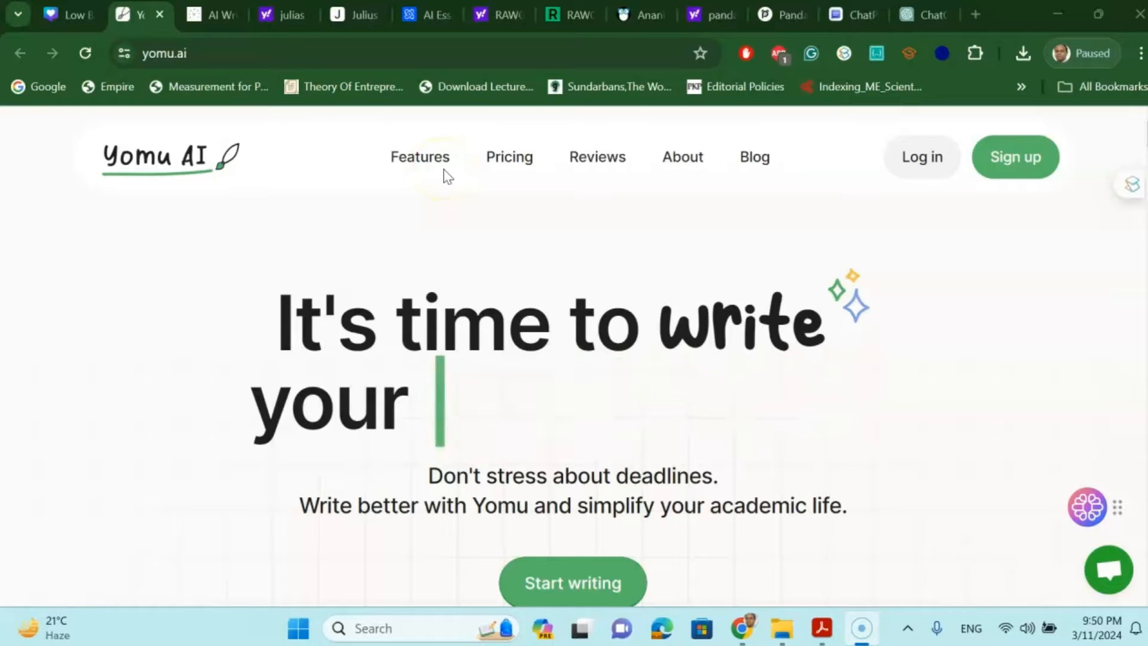
# Look over the Yomu AI homepage's 'essay faster' writing features section by section
pyautogui.write('essay faster')
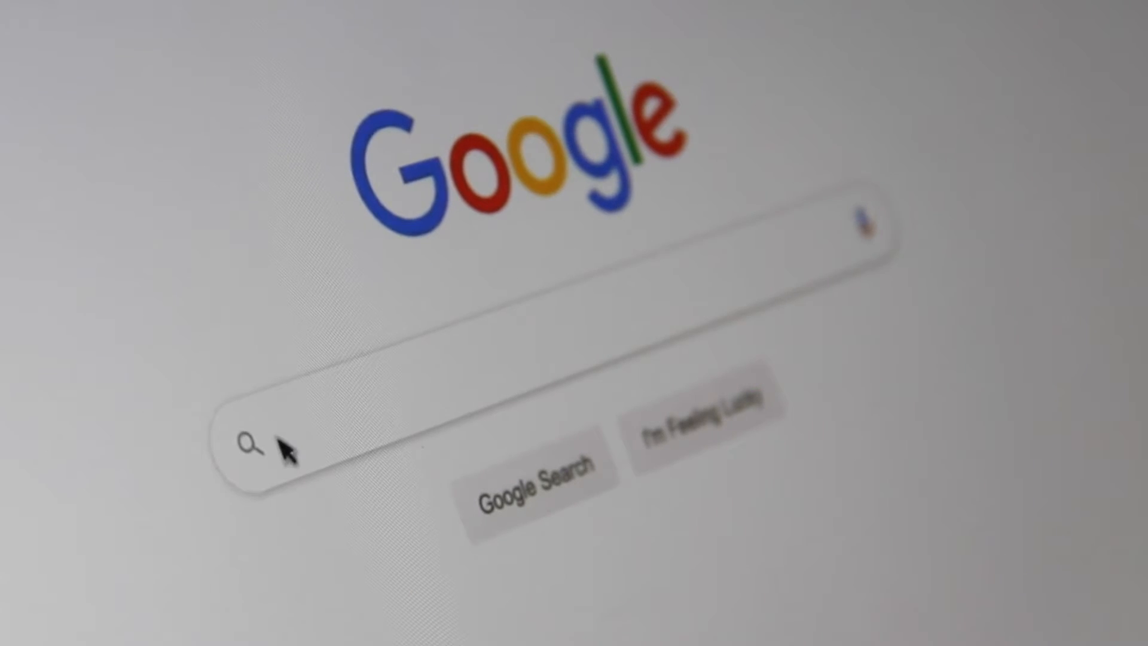
pyautogui.write('Sea')
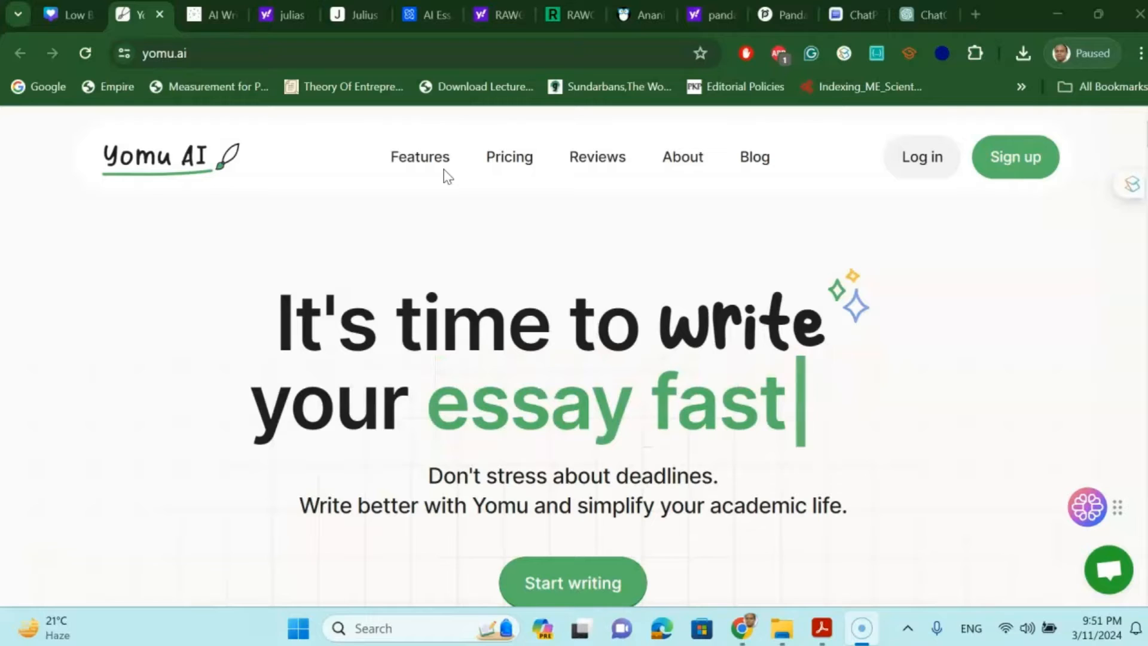
pyautogui.write('er')
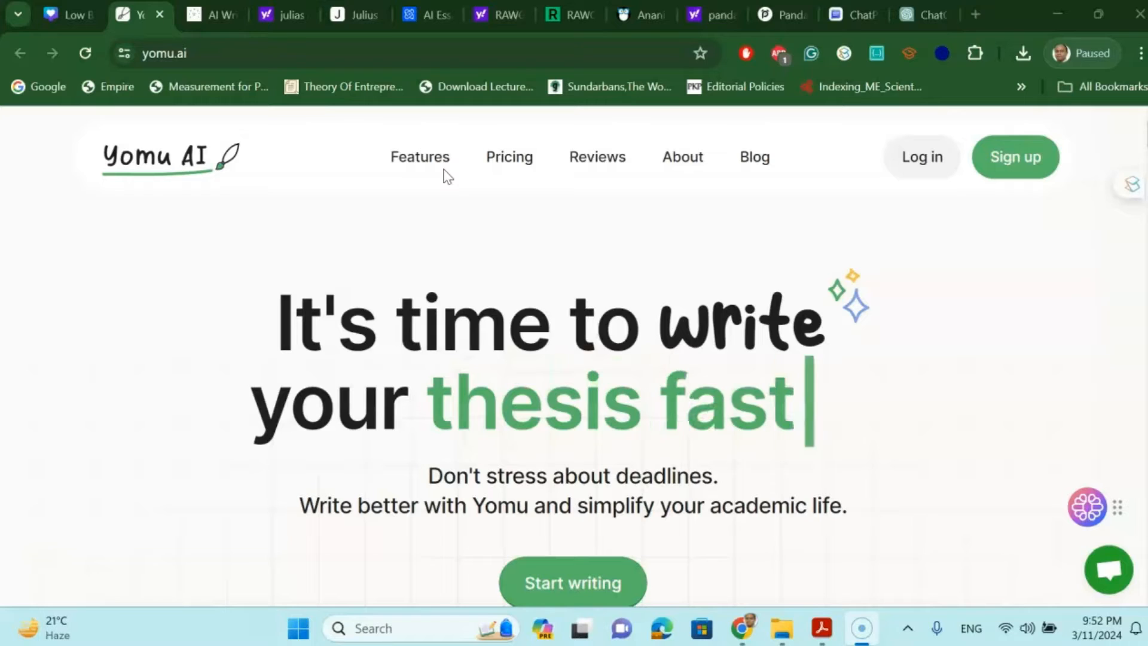
pyautogui.write('er')
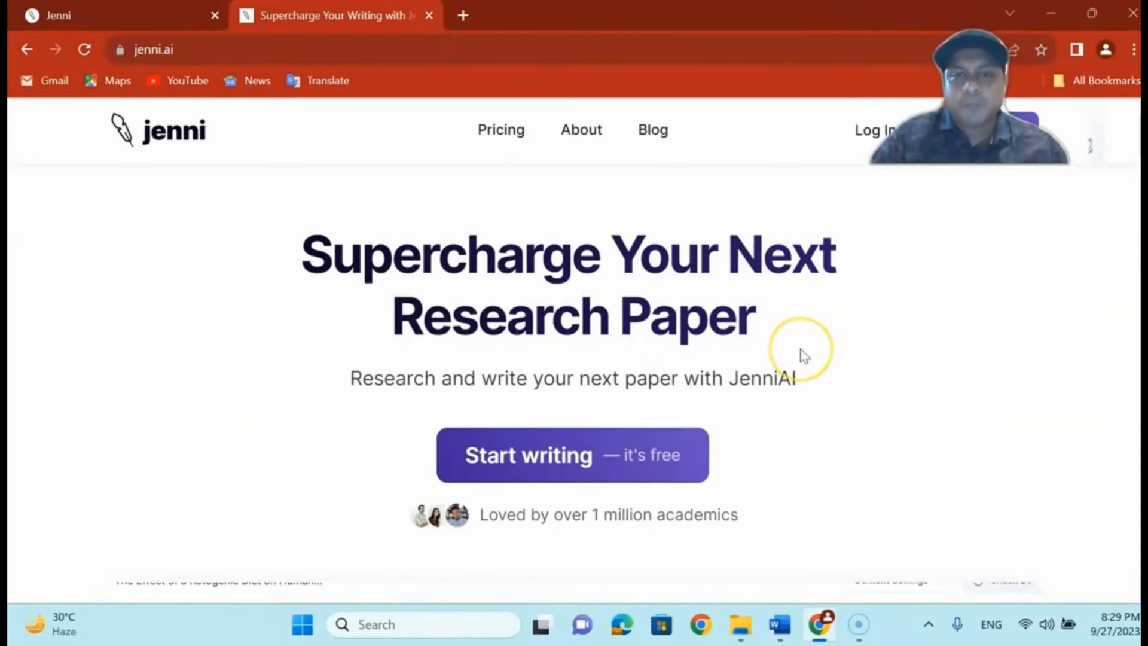
pyautogui.scroll(-3)
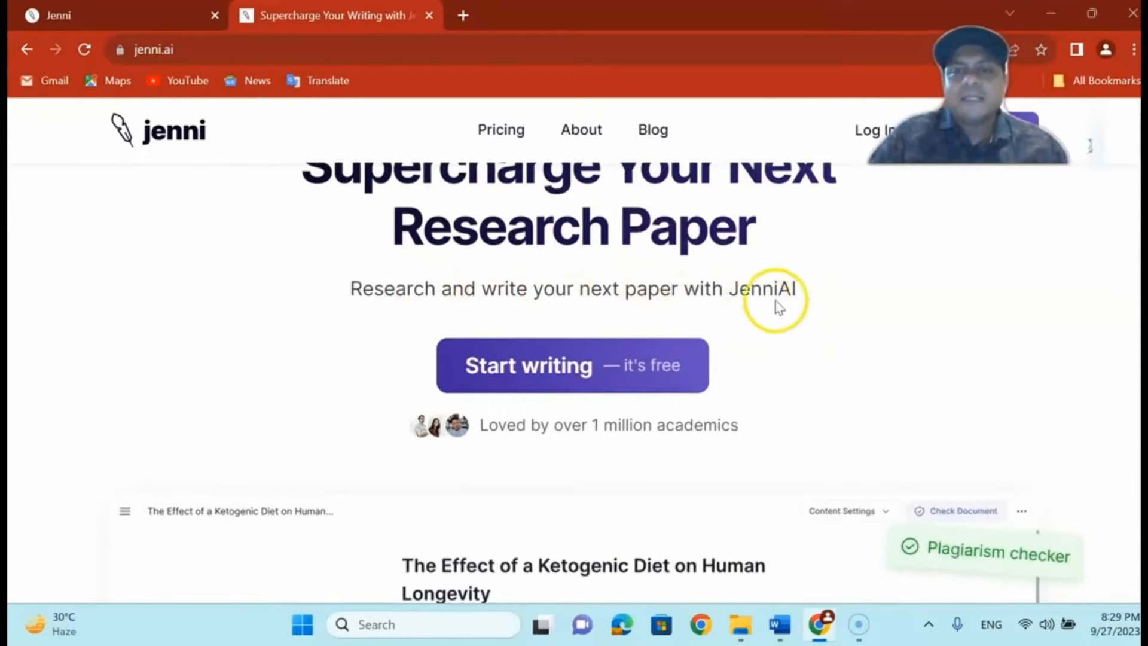
pyautogui.scroll(-3)
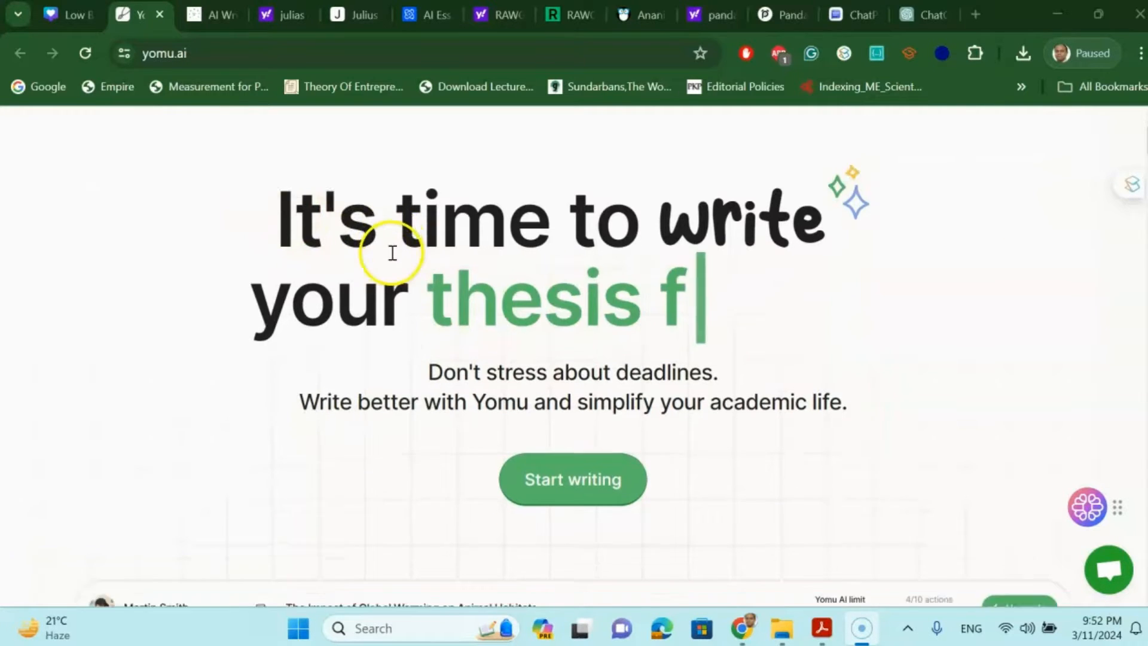
pyautogui.scroll(-3)
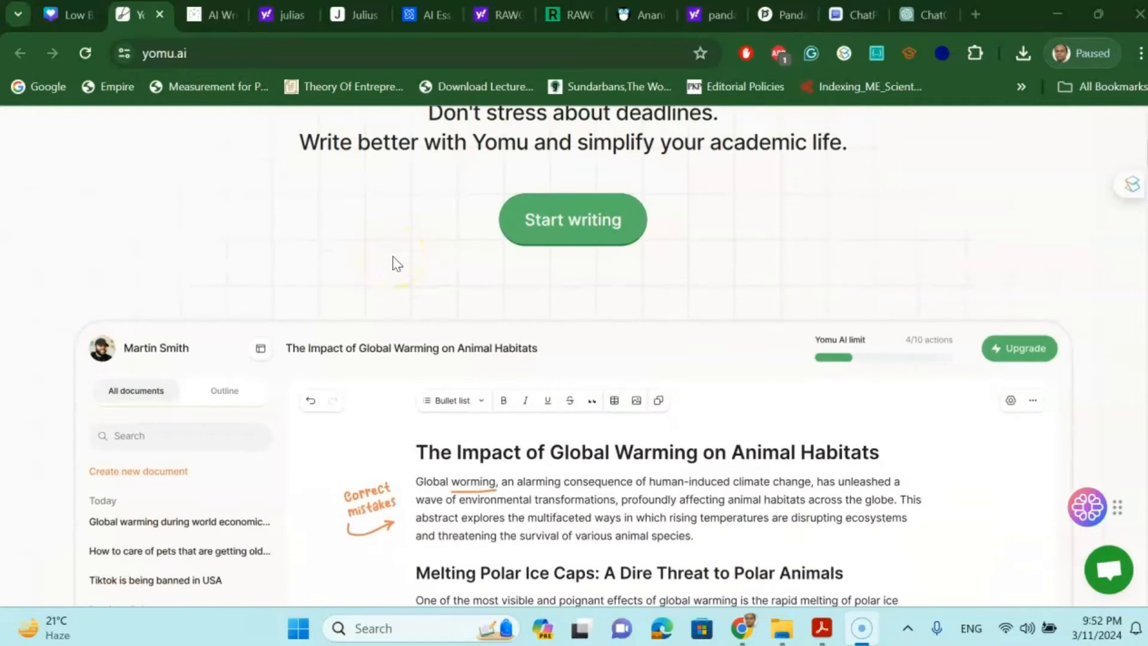
pyautogui.scroll(-3)
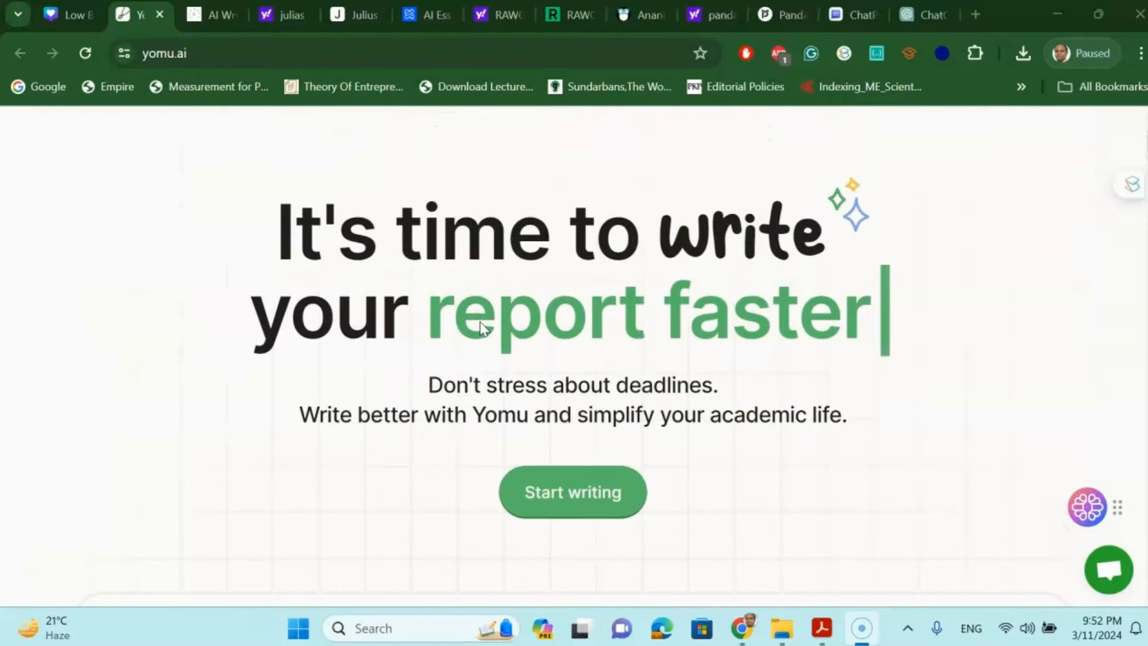
# Review Yomu AI's pricing plans page and its plan comparisons
pyautogui.click(508, 157)
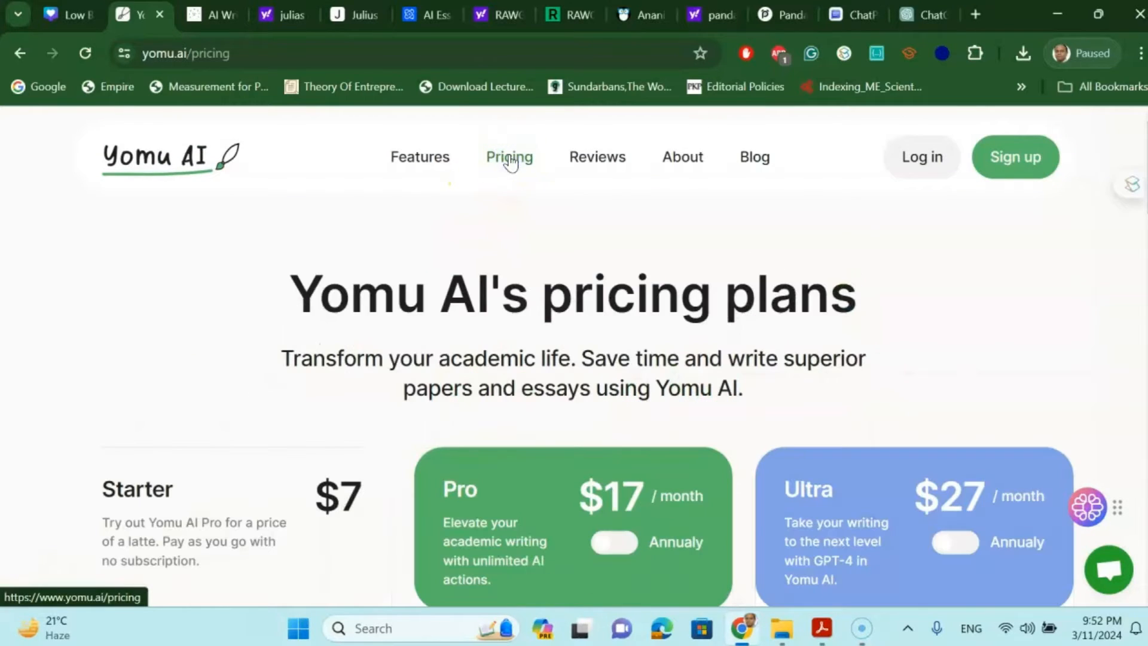
pyautogui.scroll(-3)
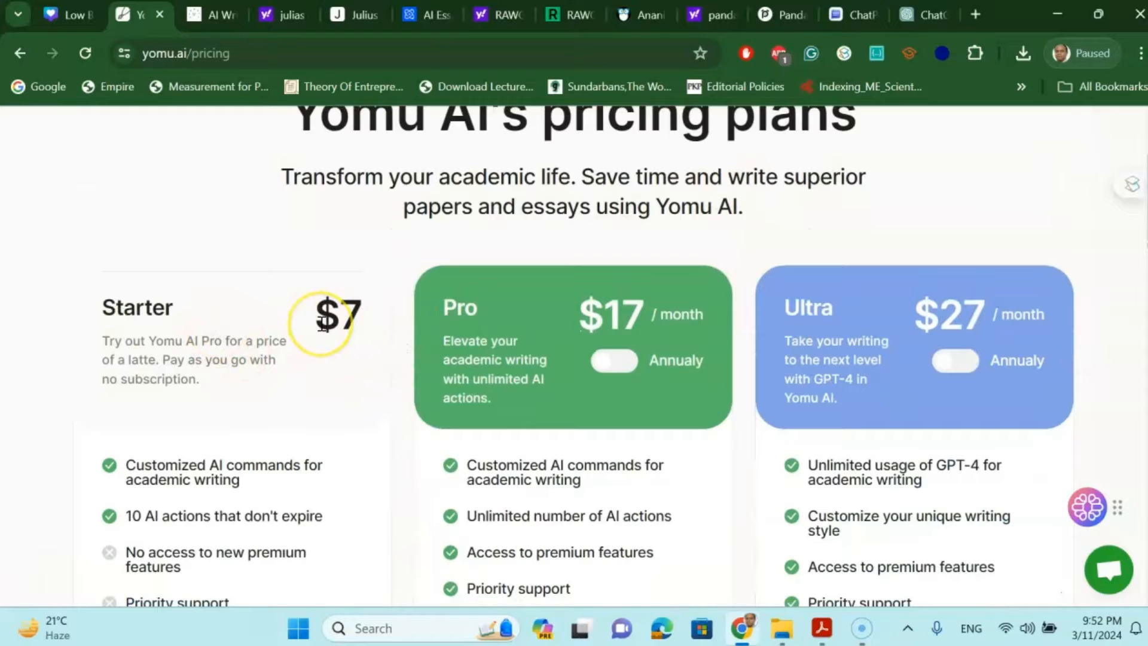
pyautogui.scroll(-3)
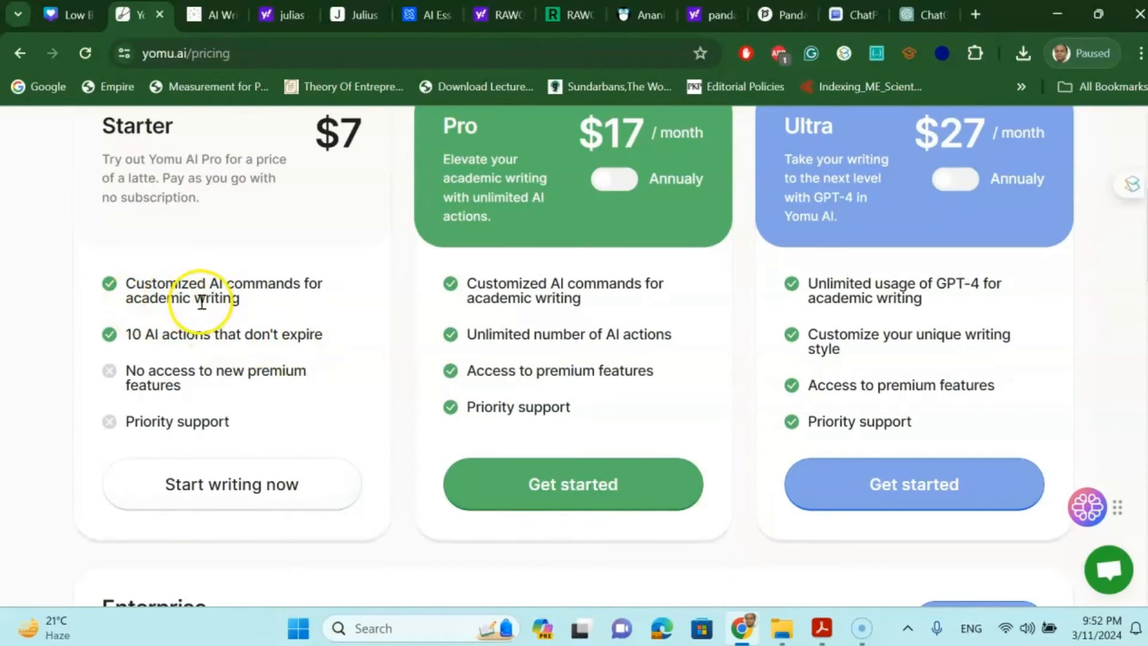
pyautogui.moveTo(545, 317)
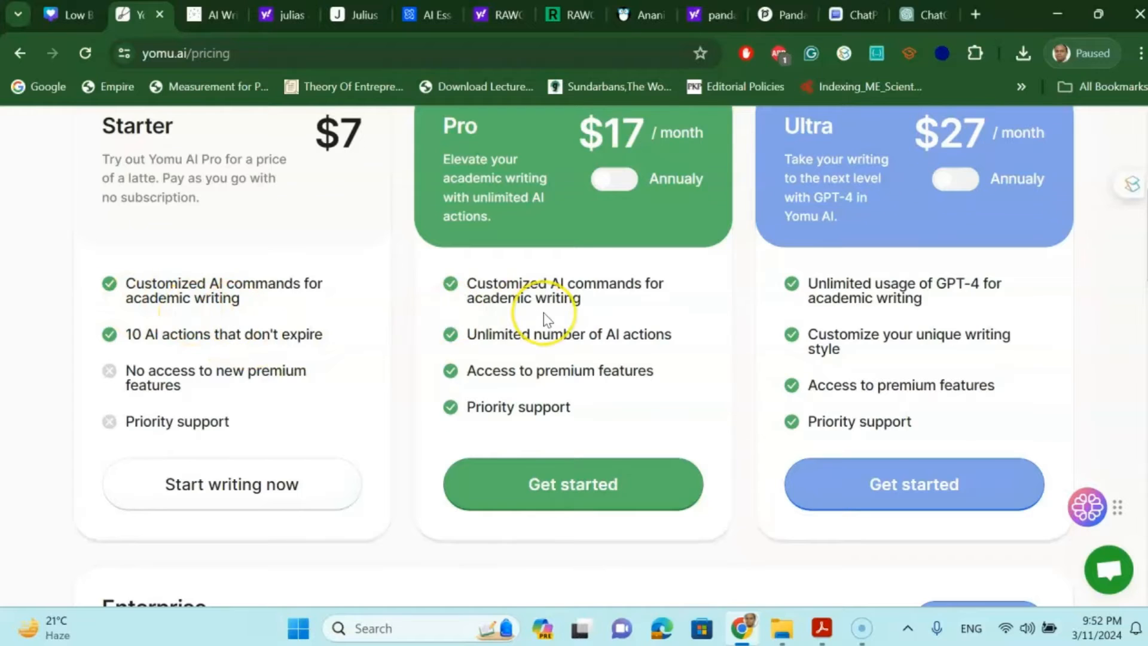
pyautogui.scroll(-3)
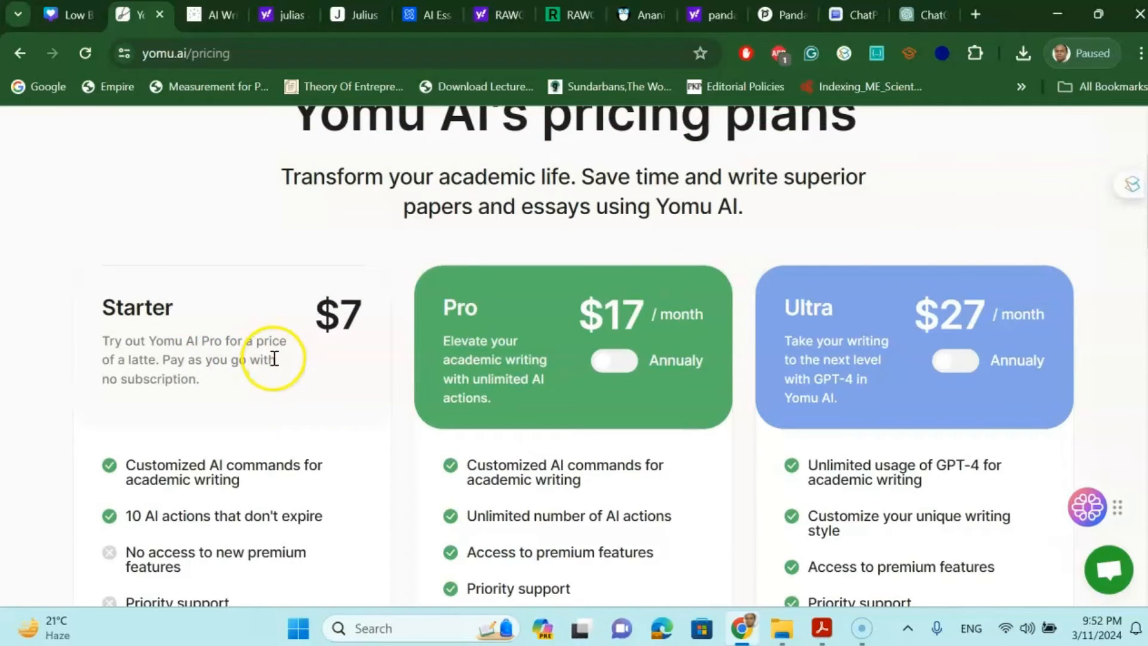
pyautogui.scroll(-3)
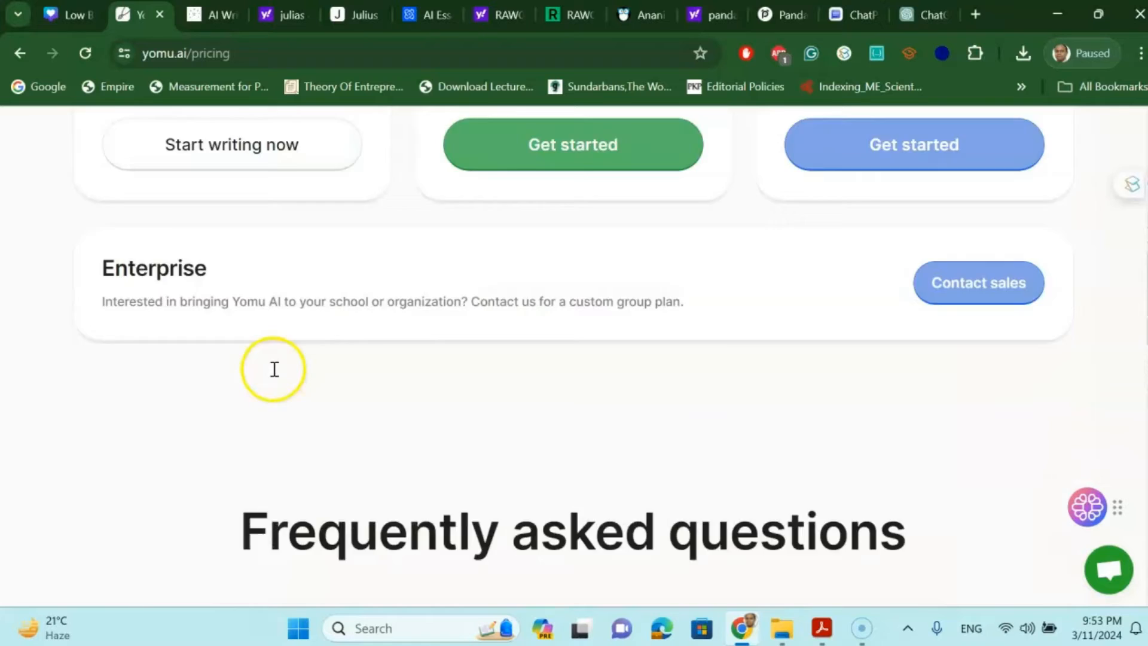
pyautogui.scroll(3)
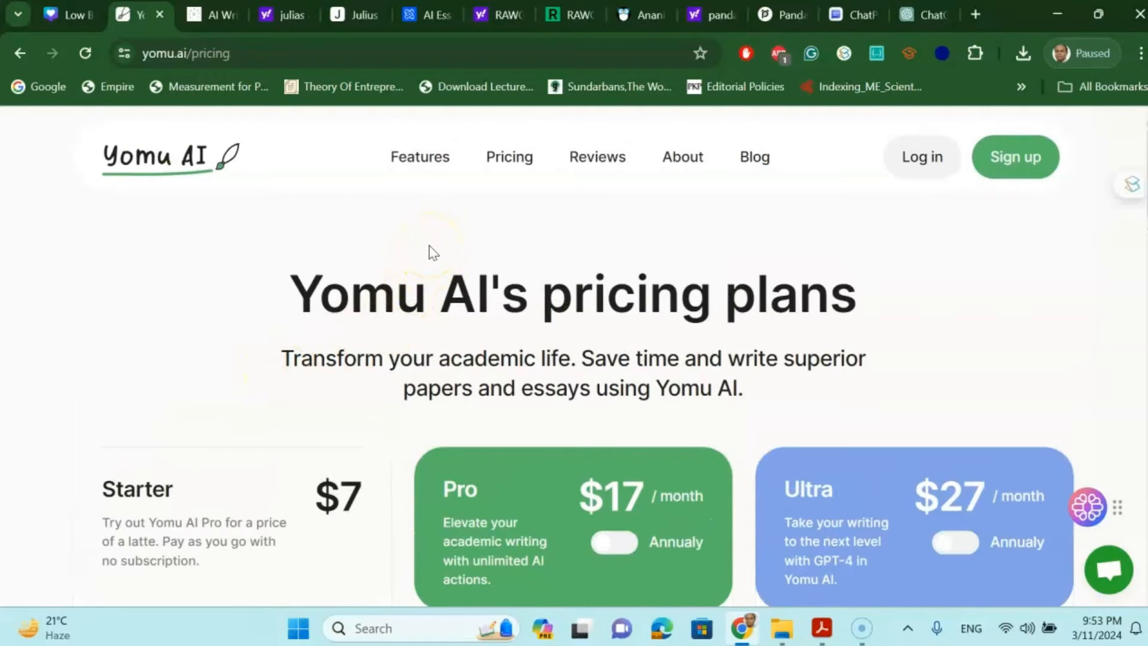
pyautogui.scroll(-3)
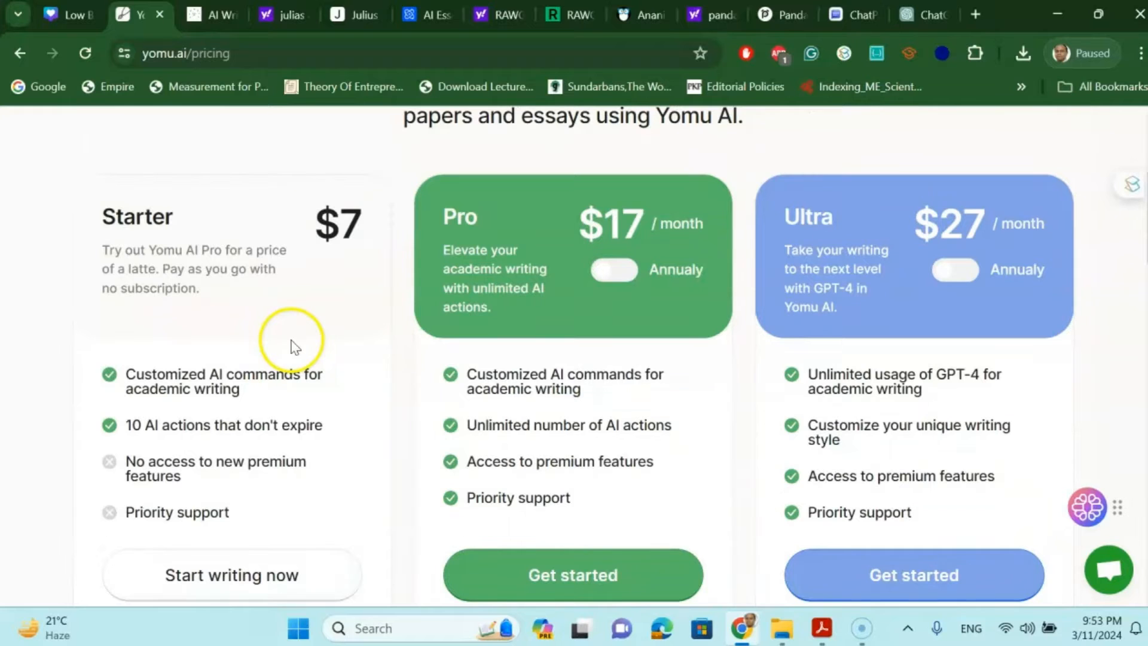
# Go back to the Yomu AI homepage and scan its remaining feature sections
pyautogui.click(19, 53)
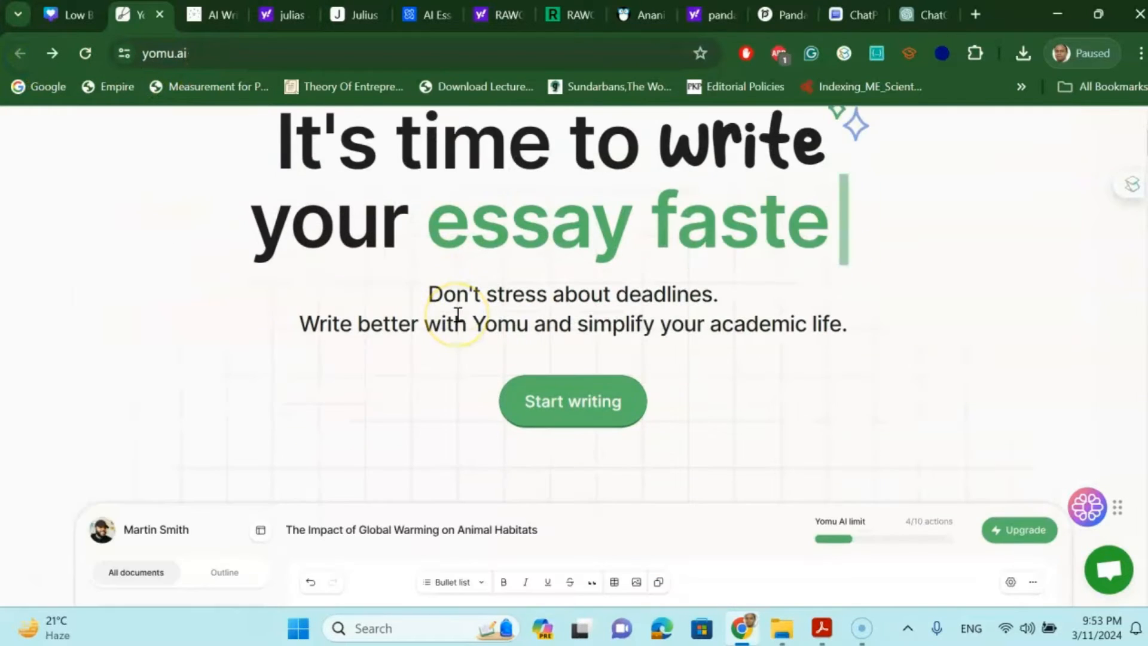
pyautogui.scroll(-3)
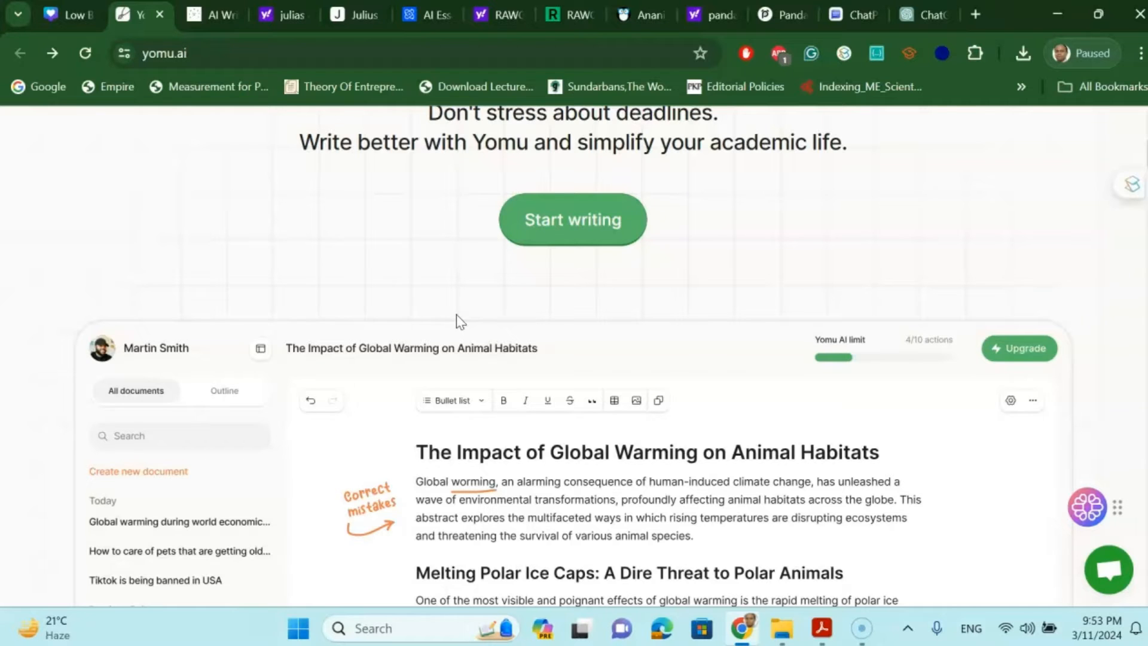
pyautogui.scroll(-3)
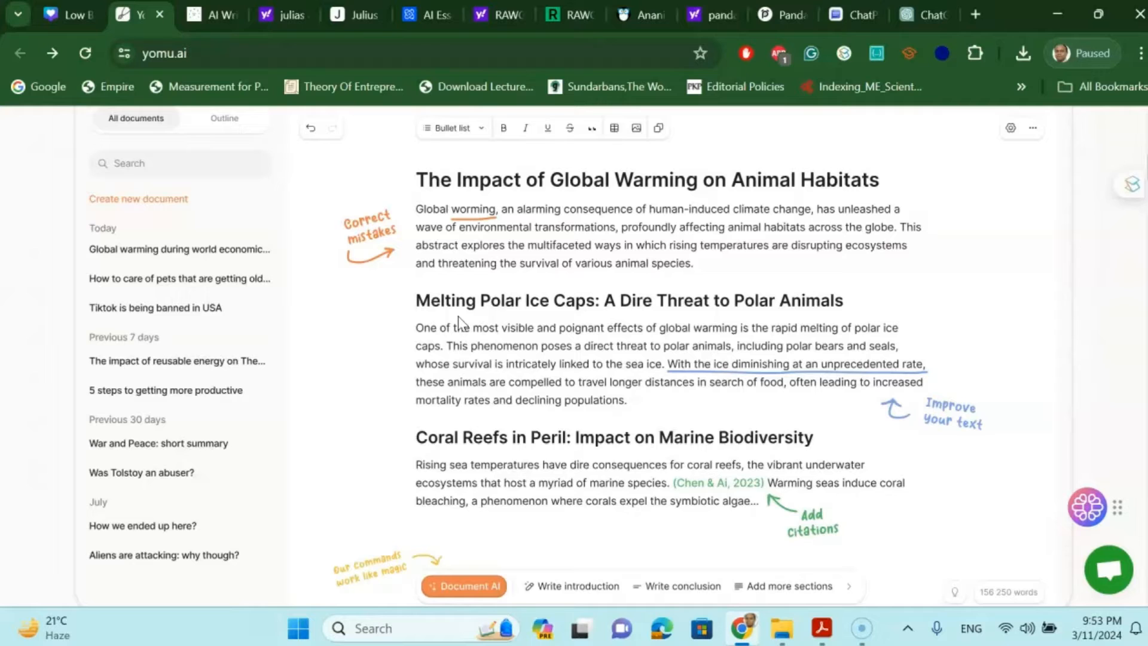
pyautogui.scroll(-3)
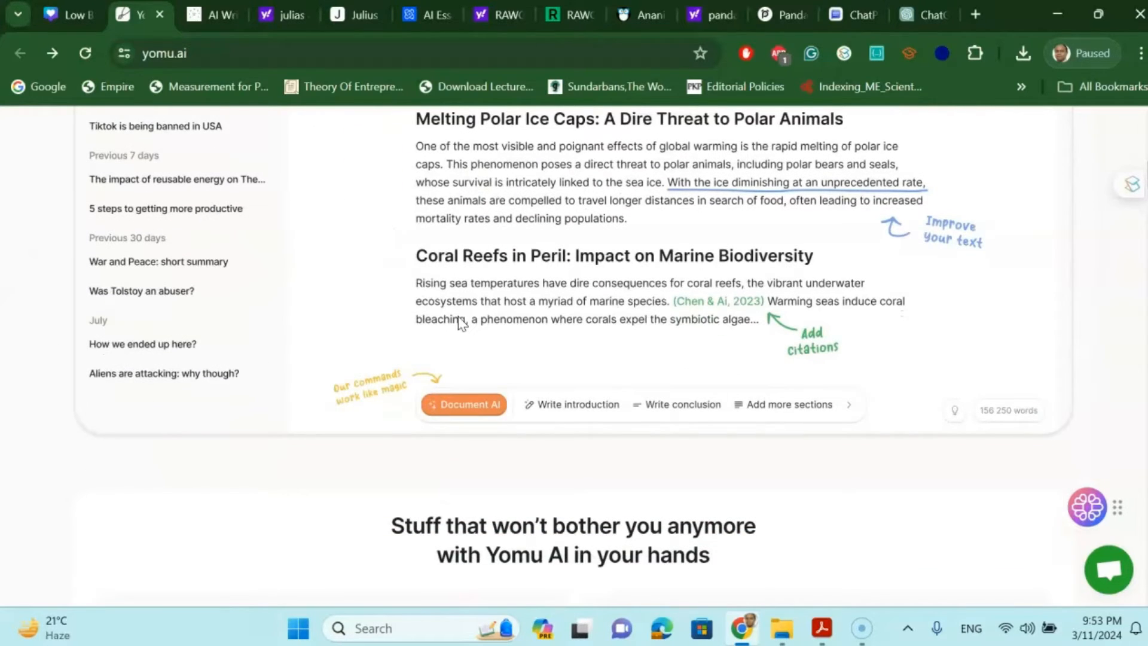
pyautogui.scroll(-3)
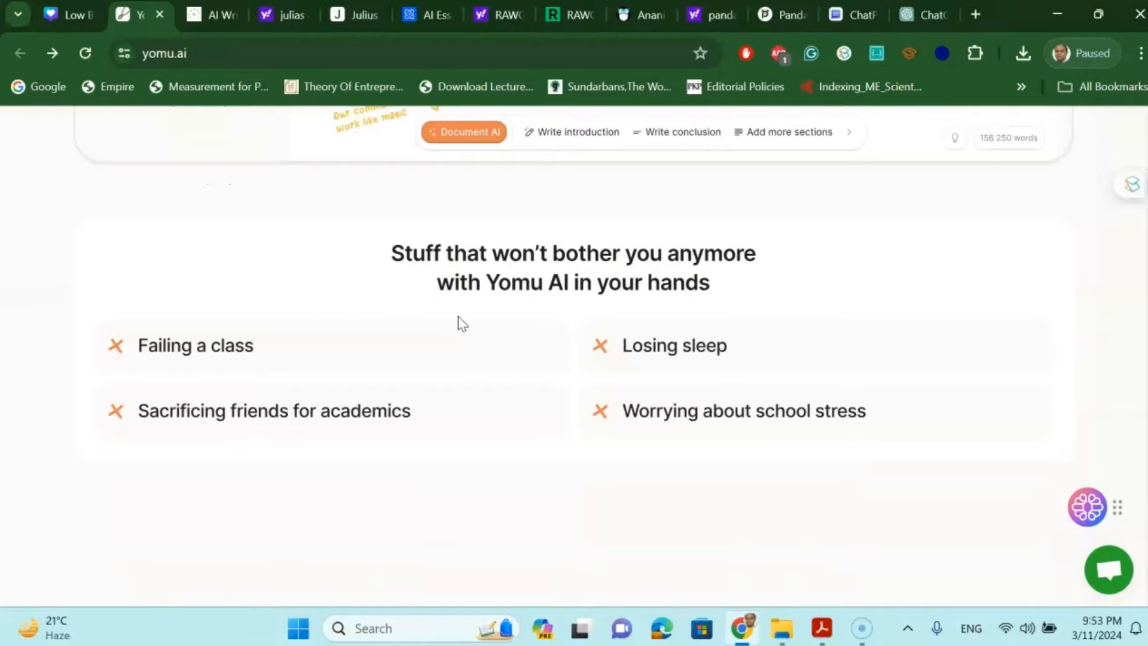
pyautogui.scroll(-3)
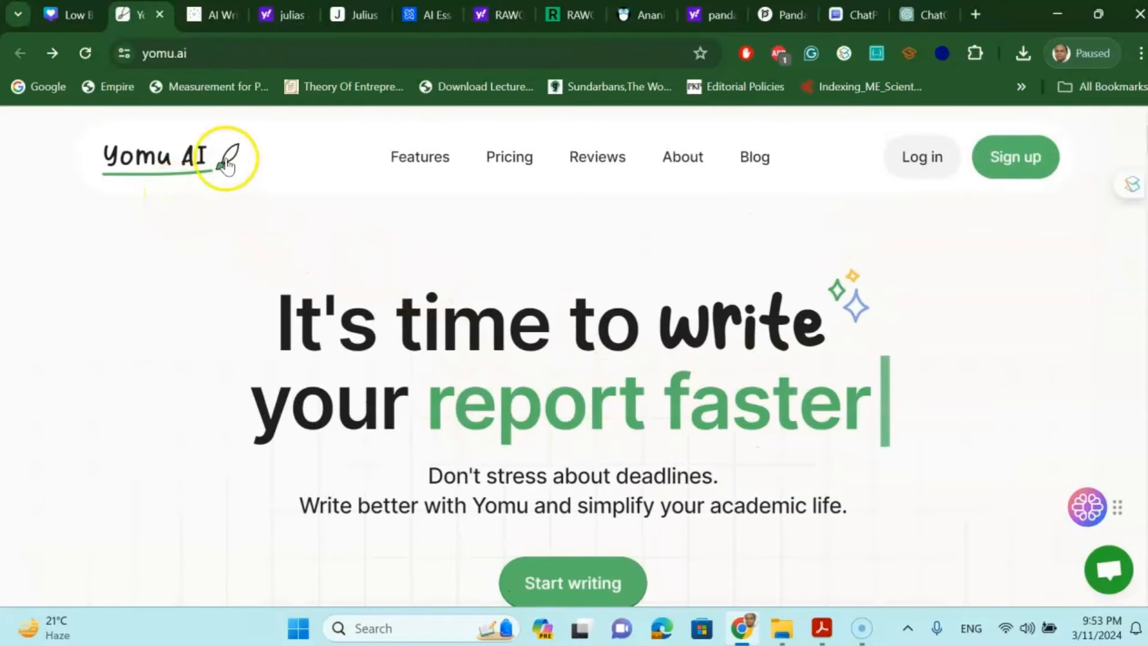
# Switch to Samwell.ai's essay form and set the citation style to Oxford
pyautogui.click(213, 14)
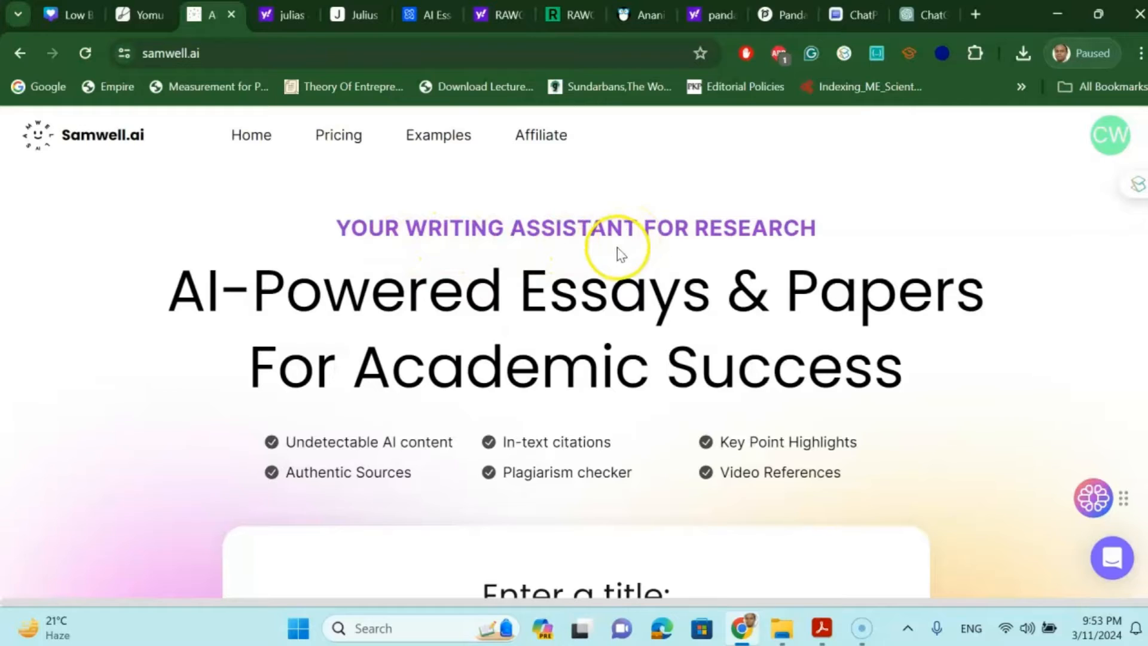
pyautogui.scroll(-3)
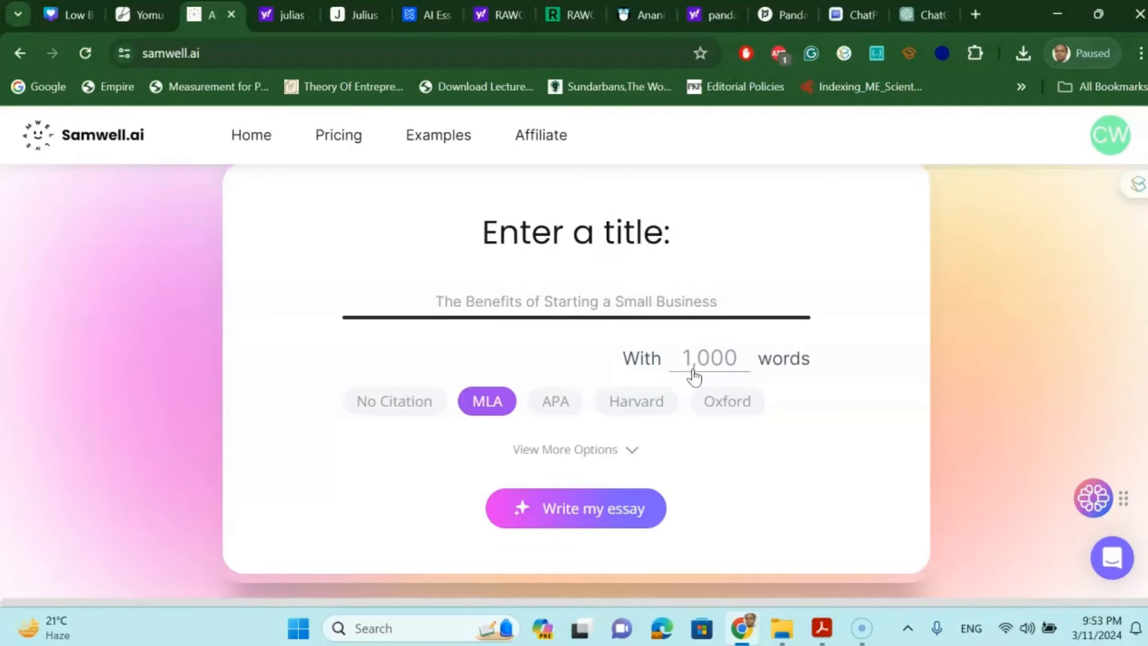
pyautogui.click(706, 358)
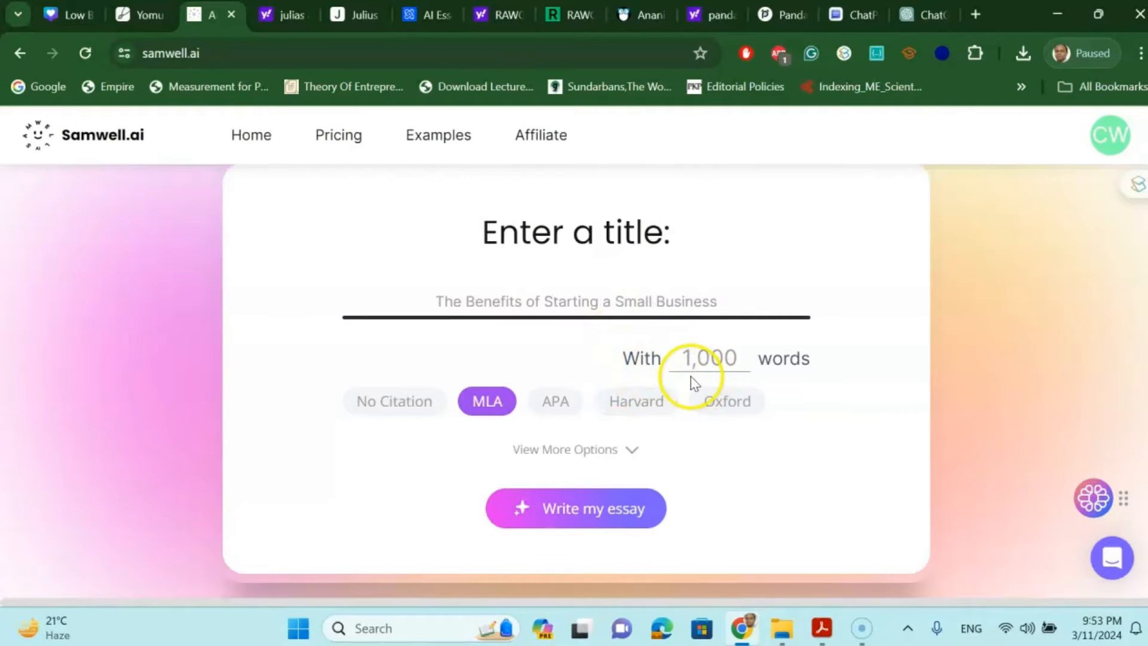
pyautogui.click(553, 402)
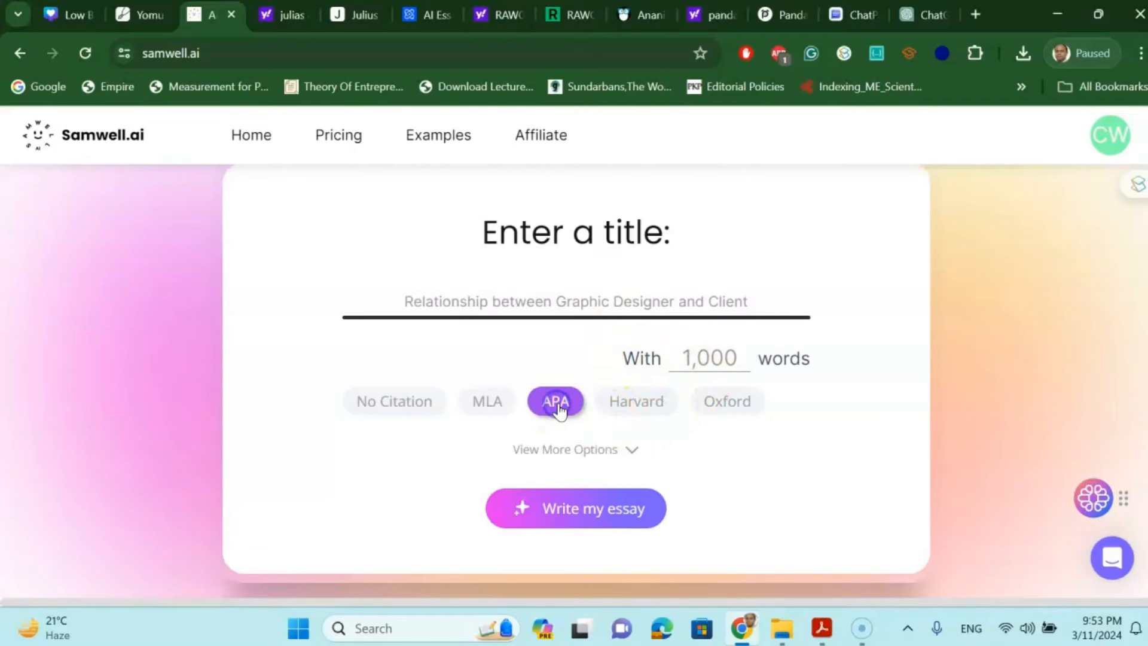
pyautogui.click(726, 401)
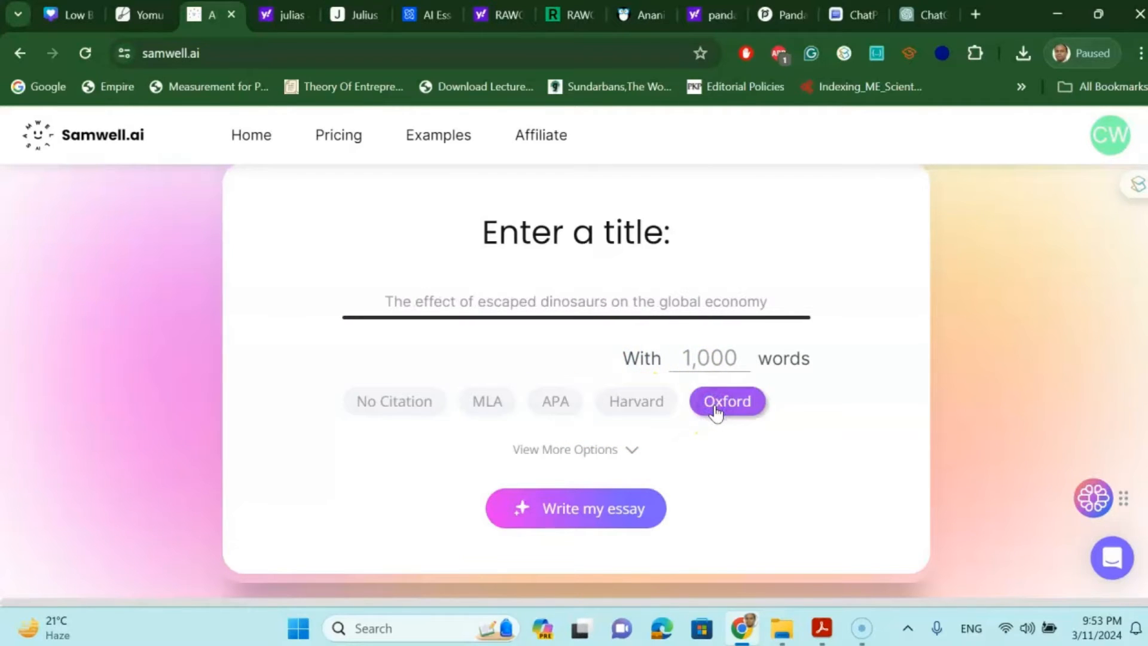
pyautogui.click(726, 402)
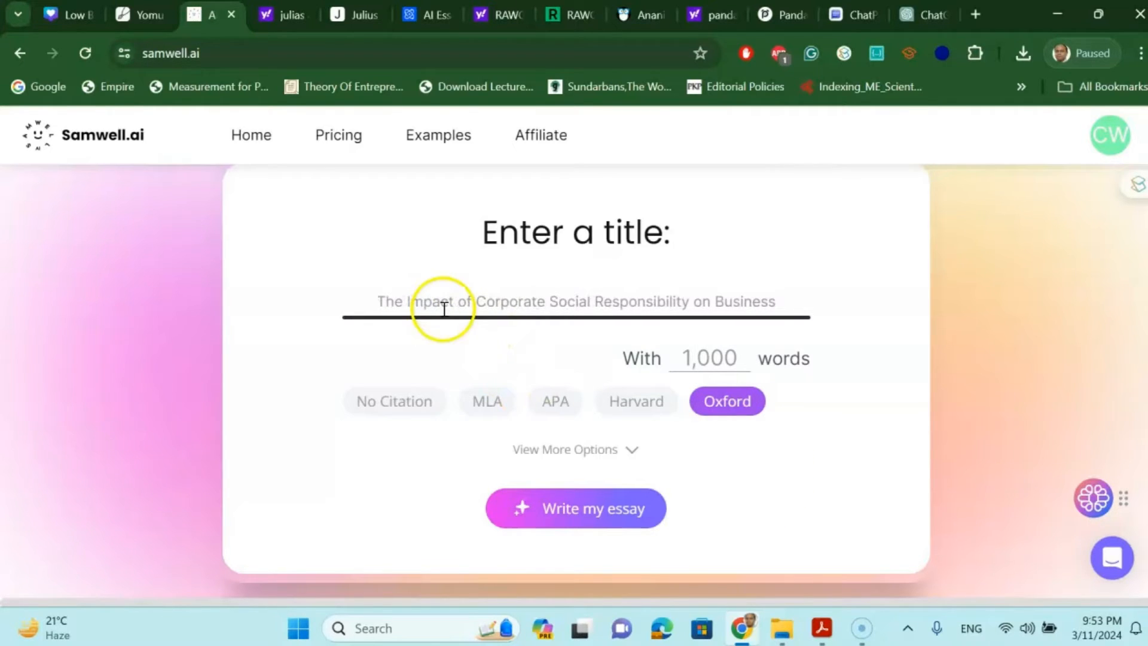
pyautogui.moveTo(498, 378)
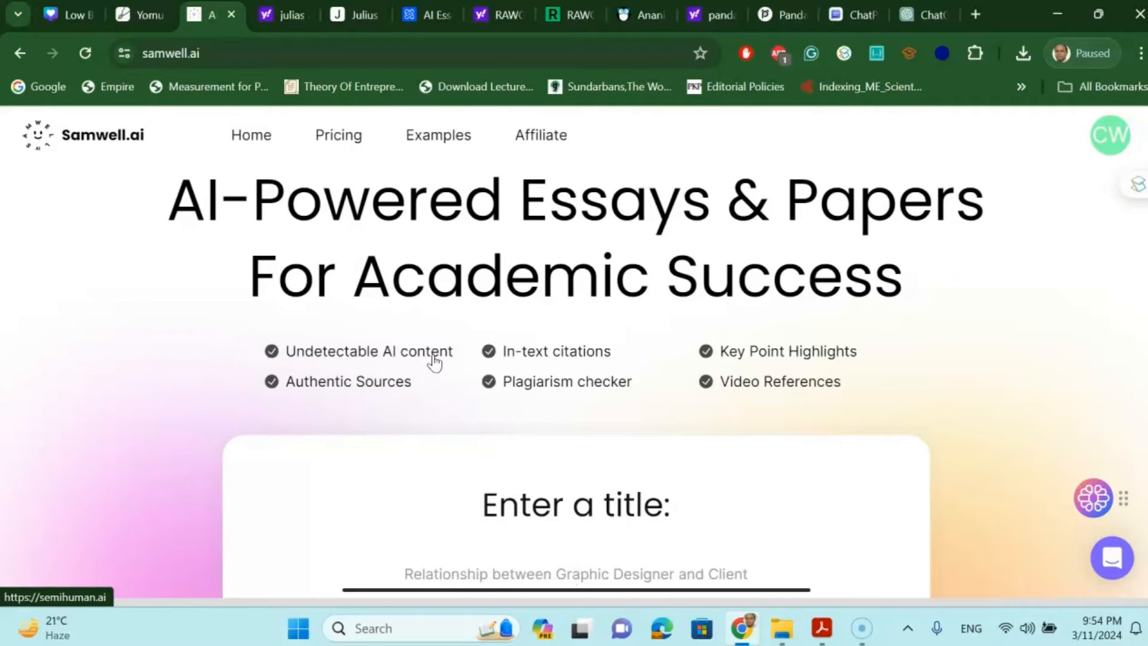
# Enter sample essay topics such as 'The effect of escaped dinosaurs on the global economy' and 'Pollution due to Urbanization'
pyautogui.write('The effect of escaped dinosaurs on the global economy')
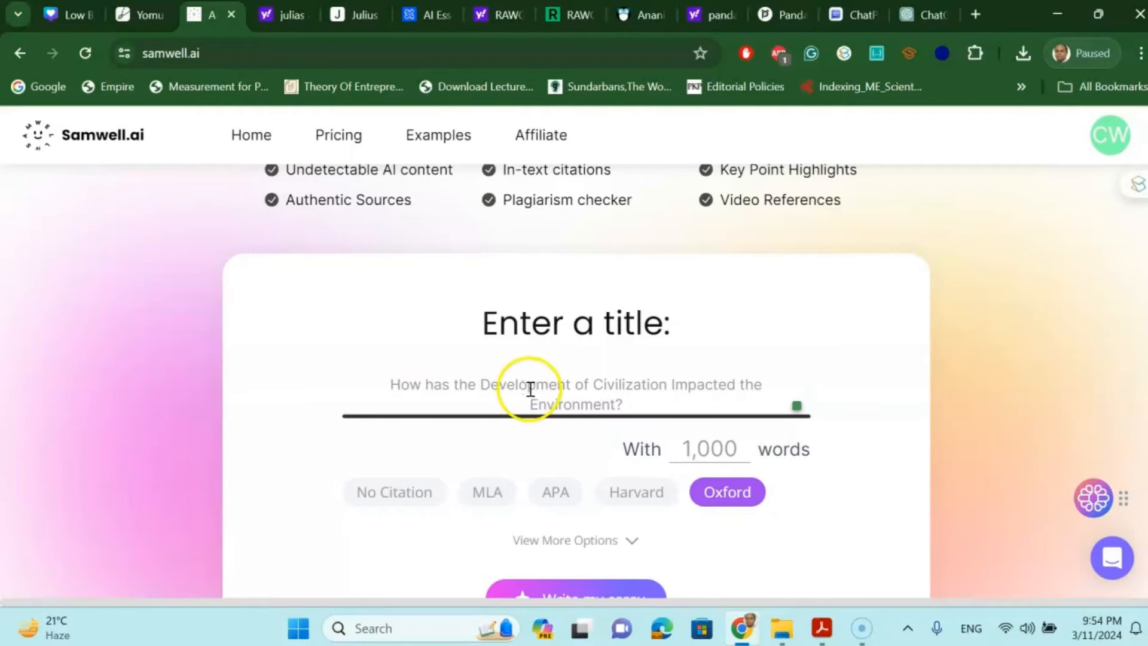
pyautogui.write('Luxury Tourist Farms in Comparison with Luxury Boutique Hotels')
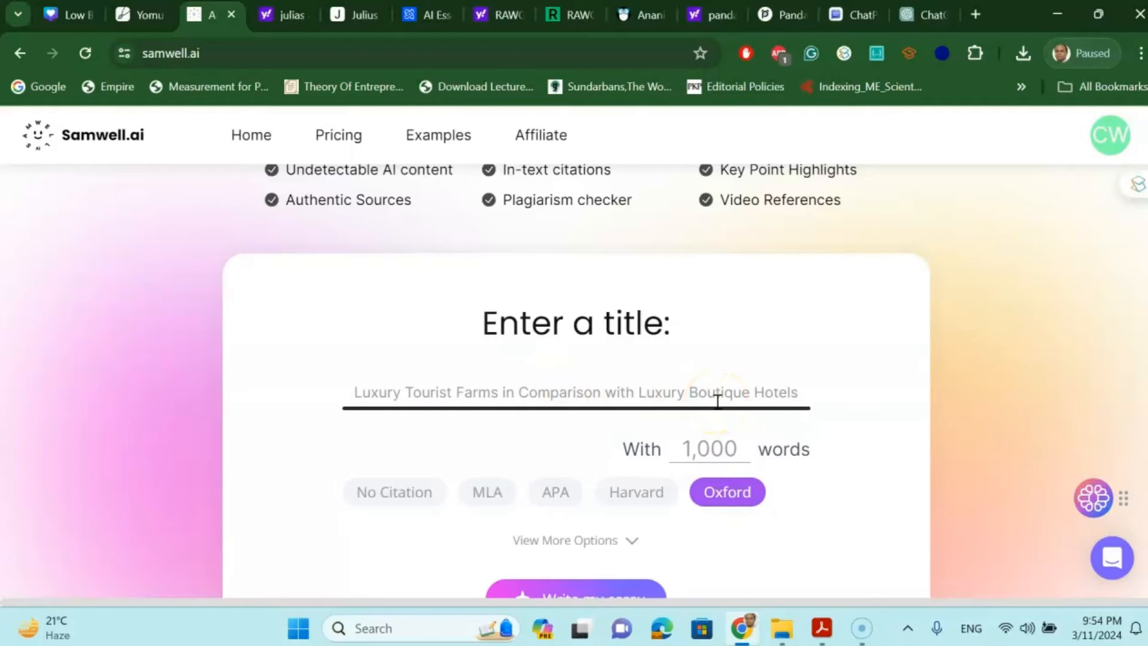
pyautogui.write('Pollution due to Urbanization')
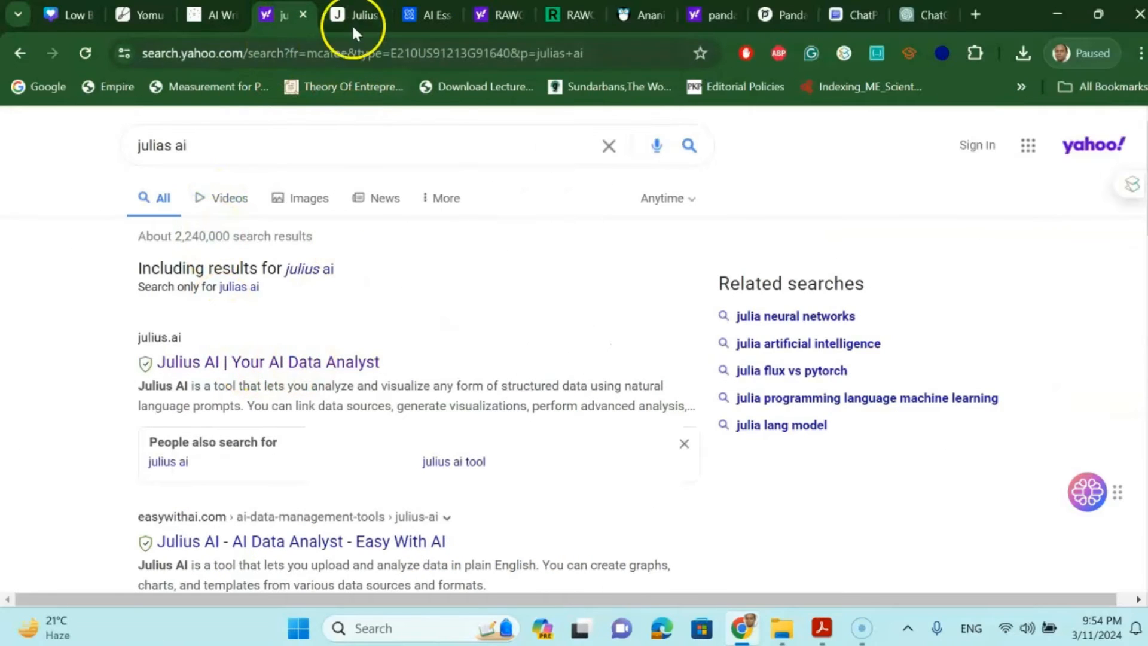
# Switch to the Julius AI homepage and scroll through its use-case cards and Iris pairplot example
pyautogui.click(354, 15)
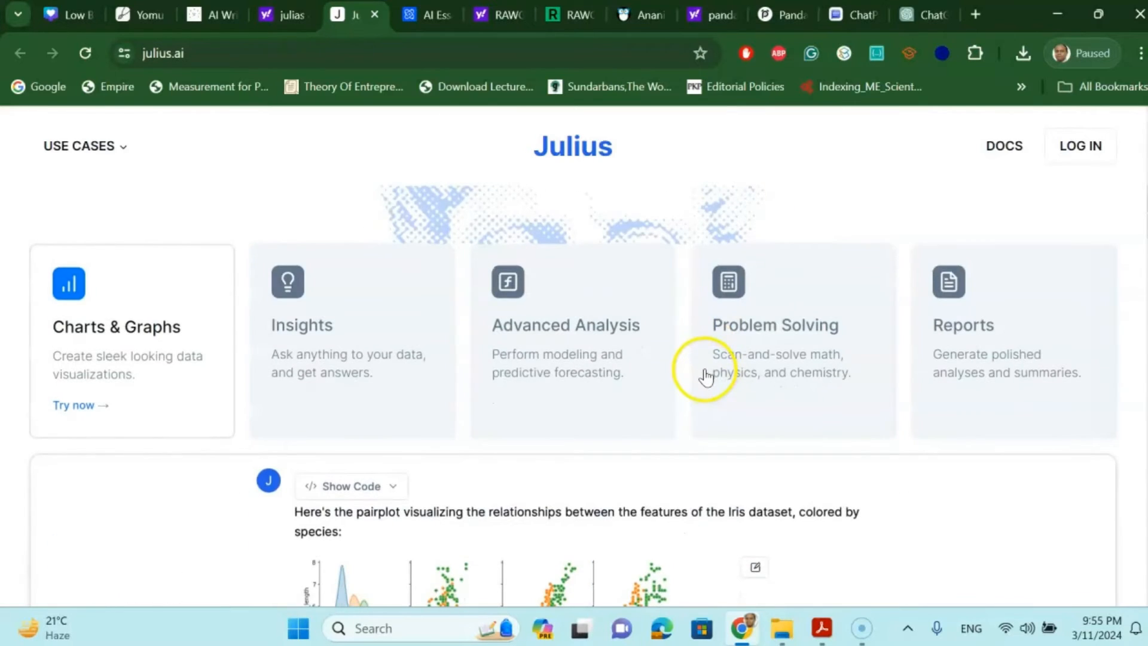
pyautogui.scroll(-3)
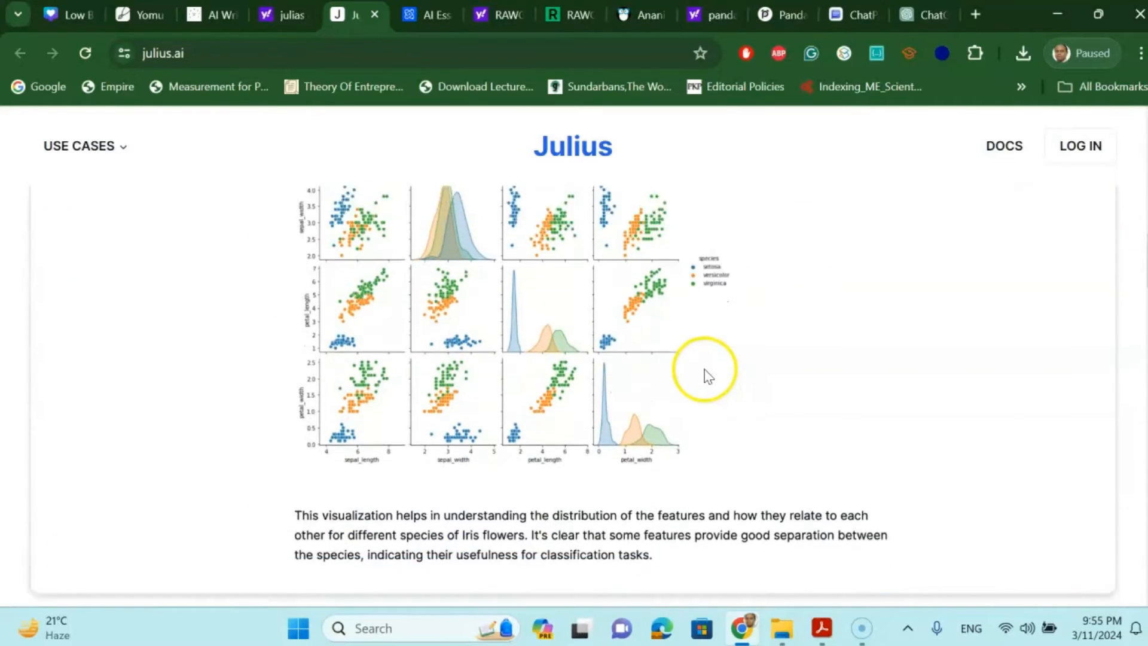
pyautogui.scroll(-3)
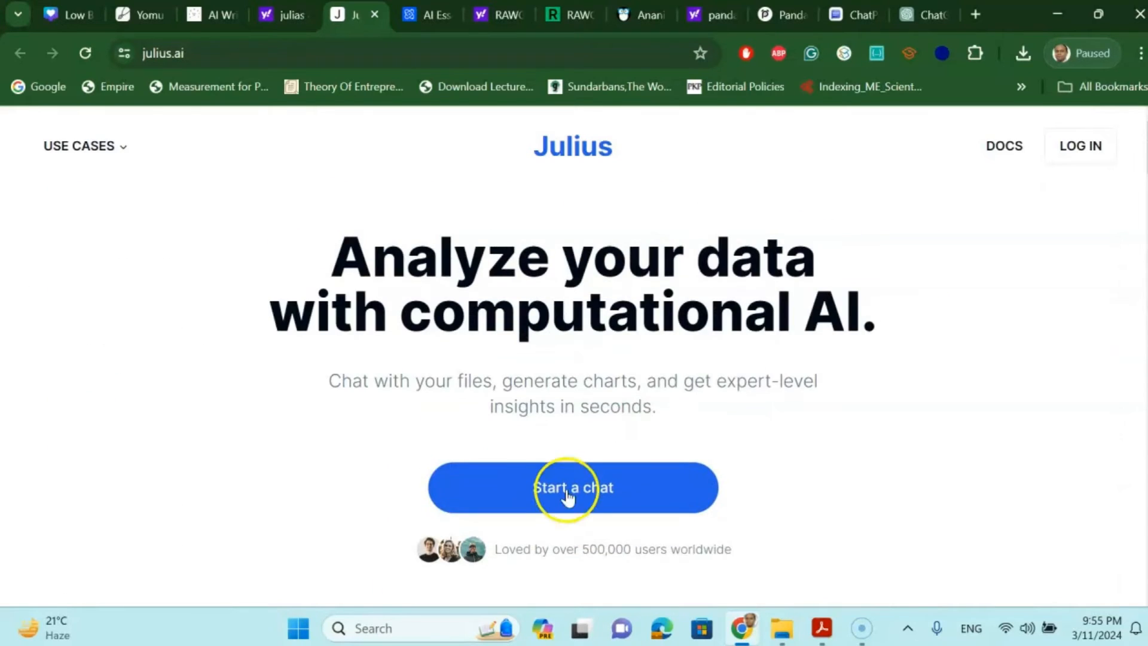
# Start a Julius chat and sign in with a Google account and password to reach the workspace
pyautogui.click(573, 488)
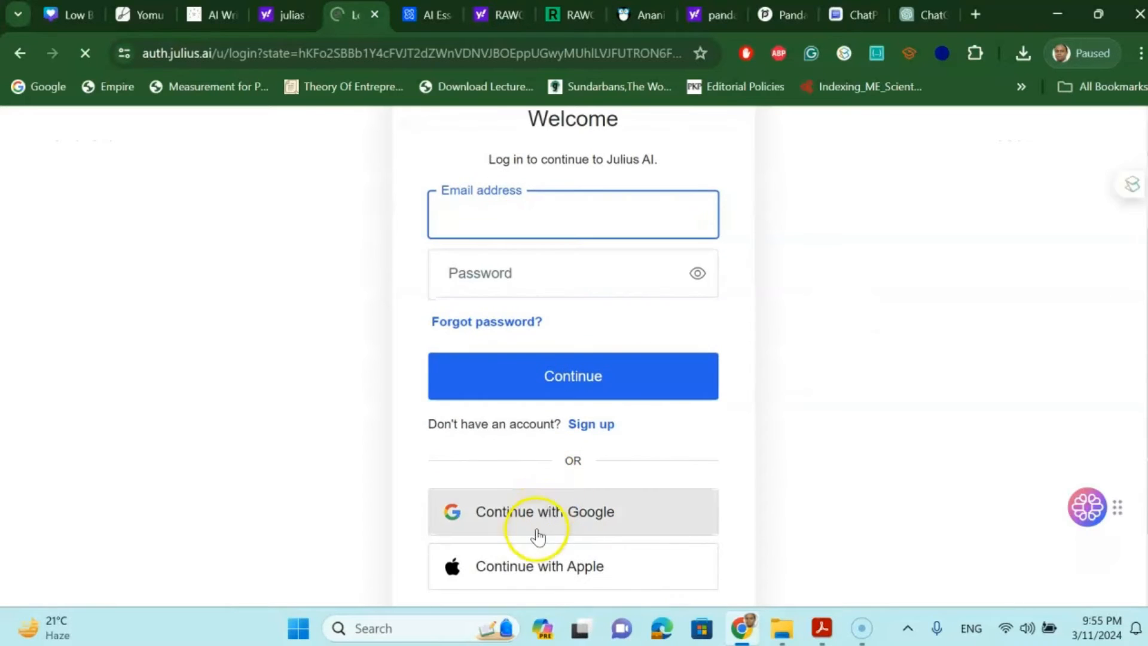
pyautogui.click(552, 510)
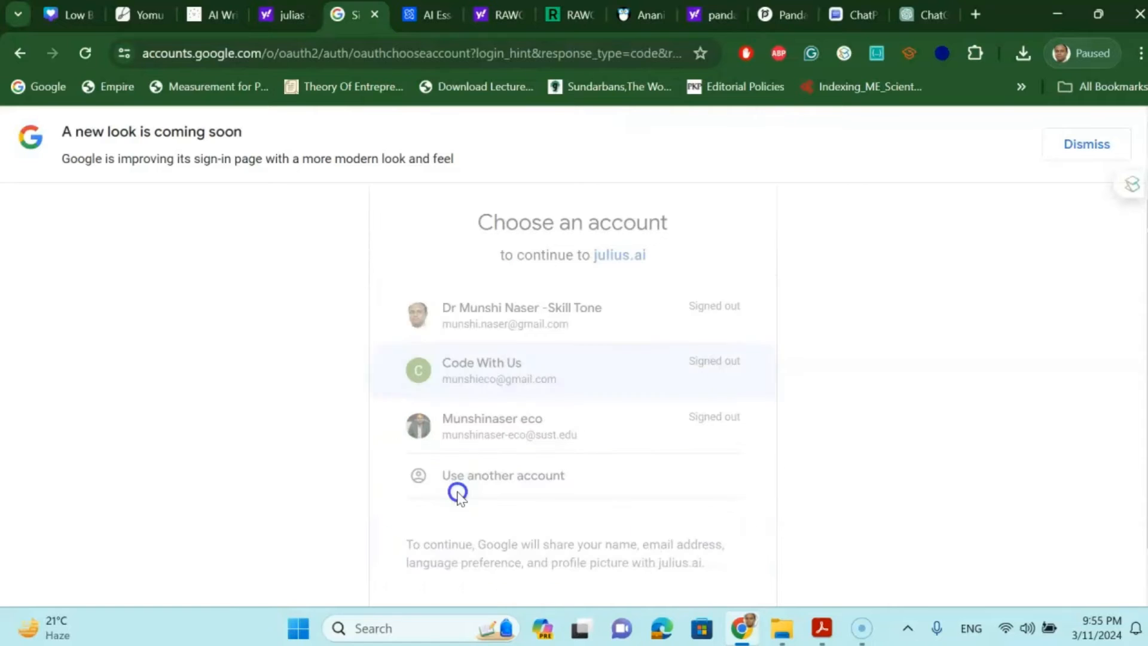
pyautogui.click(500, 370)
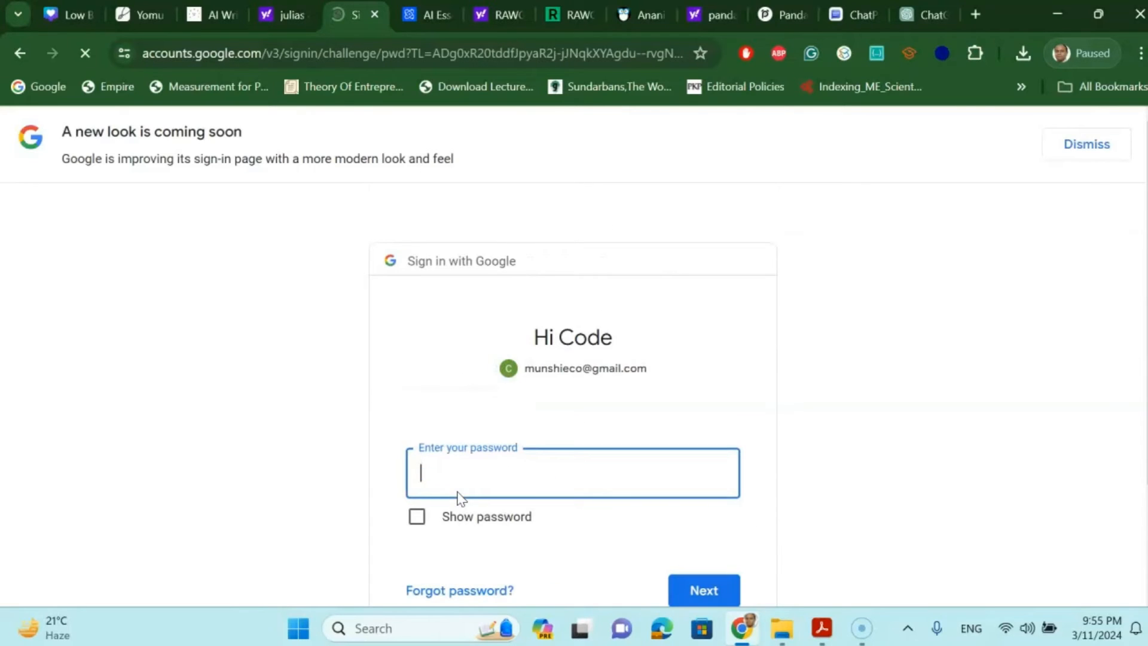
pyautogui.write('•')
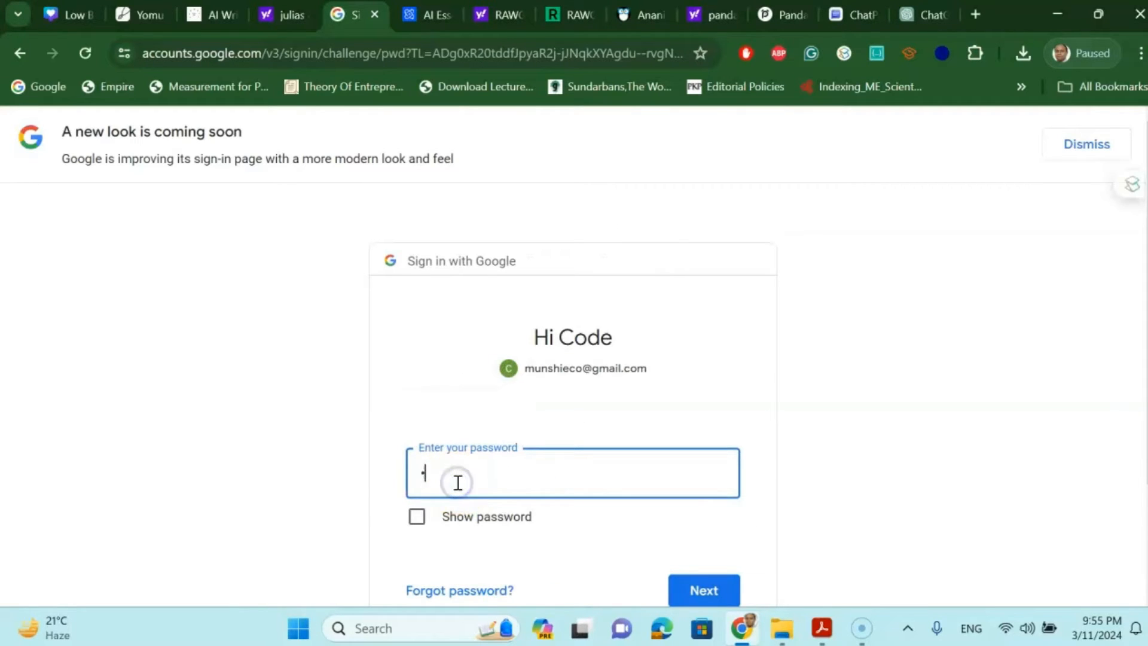
pyautogui.write('password')
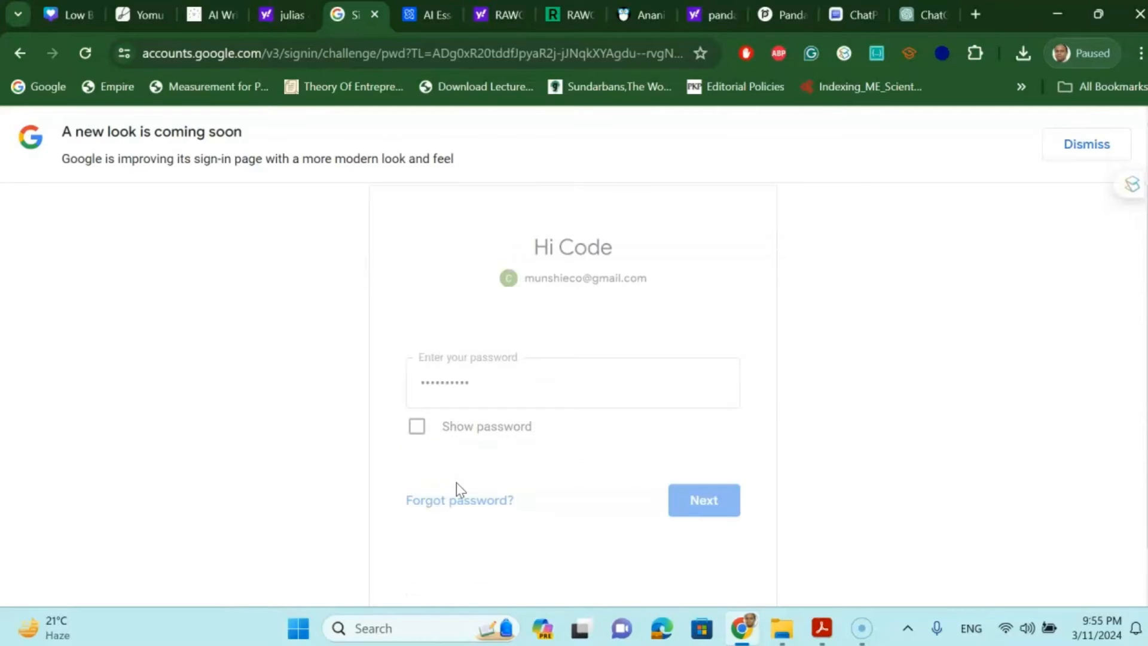
pyautogui.click(702, 500)
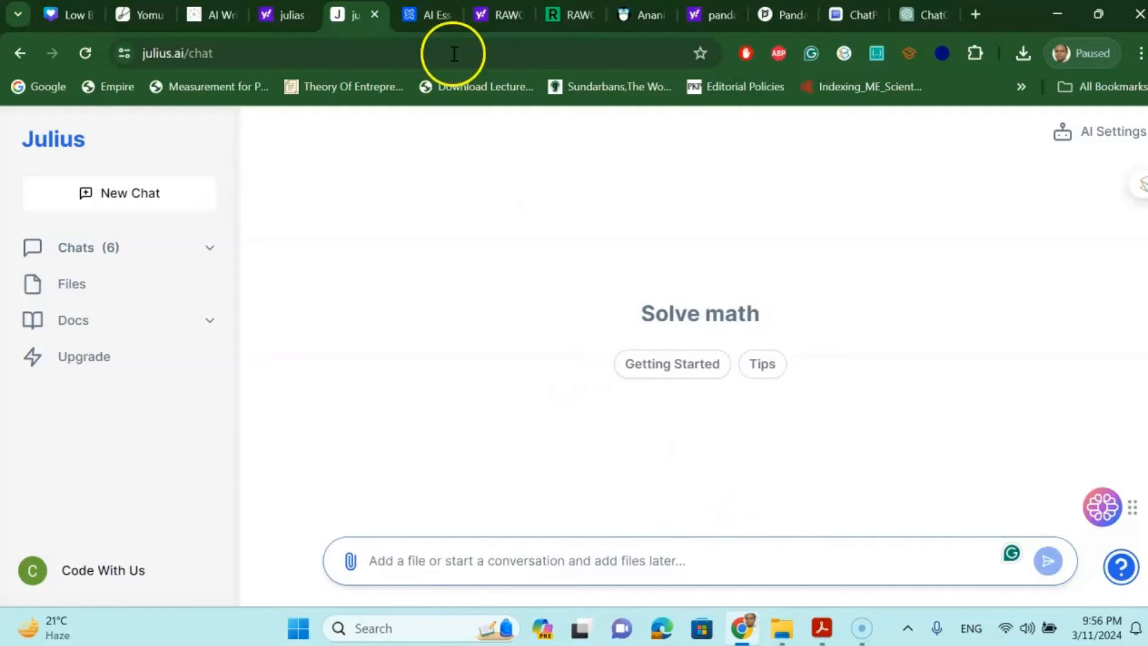
# Switch to the Textero.ai essay writer homepage and scroll its overview
pyautogui.click(424, 14)
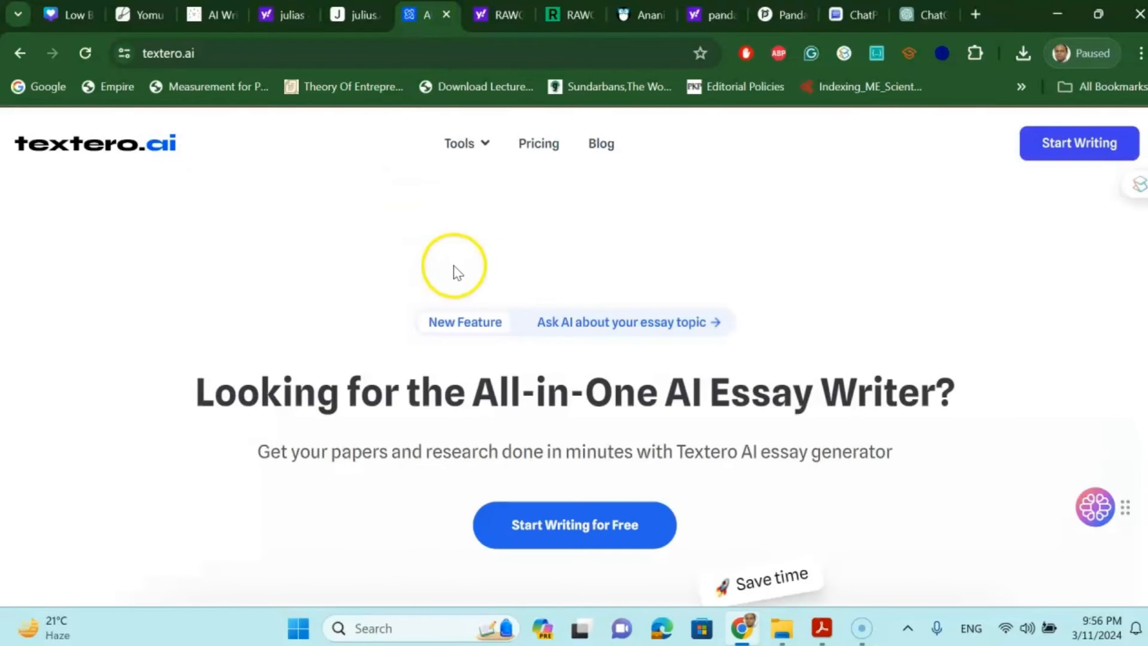
pyautogui.moveTo(145, 194)
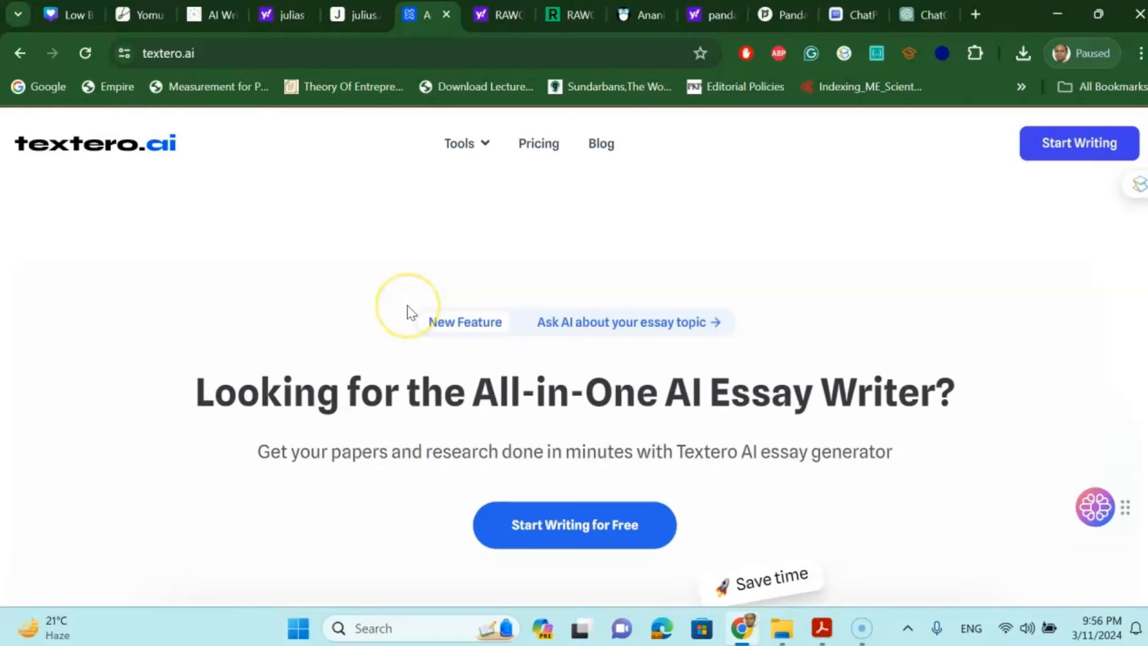
pyautogui.moveTo(654, 410)
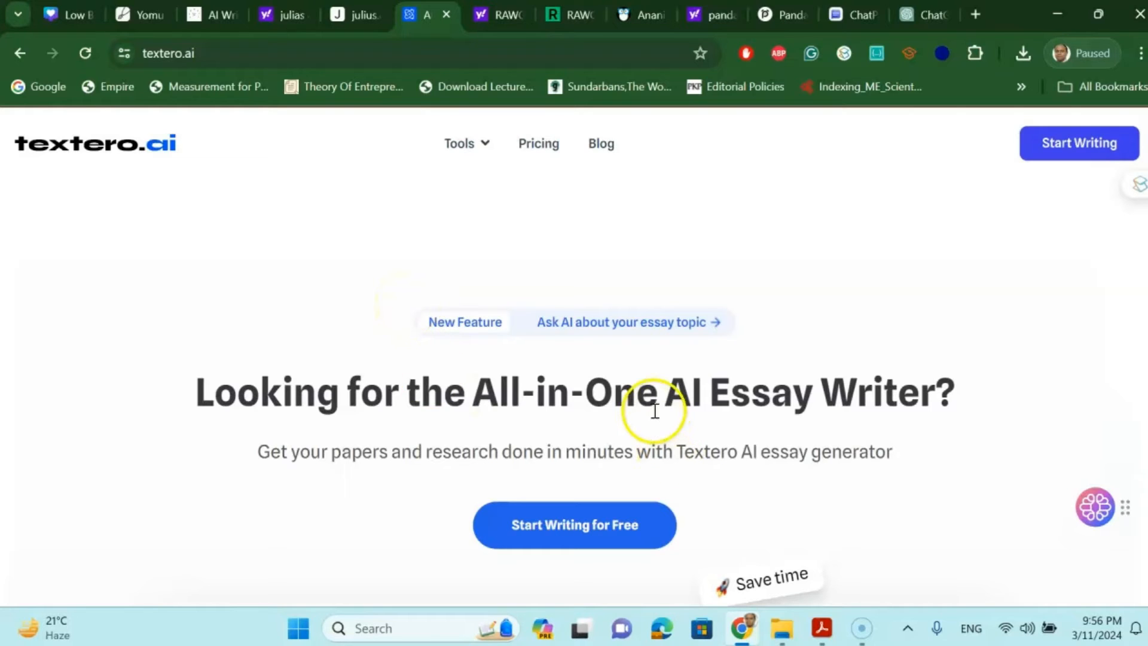
pyautogui.moveTo(631, 411)
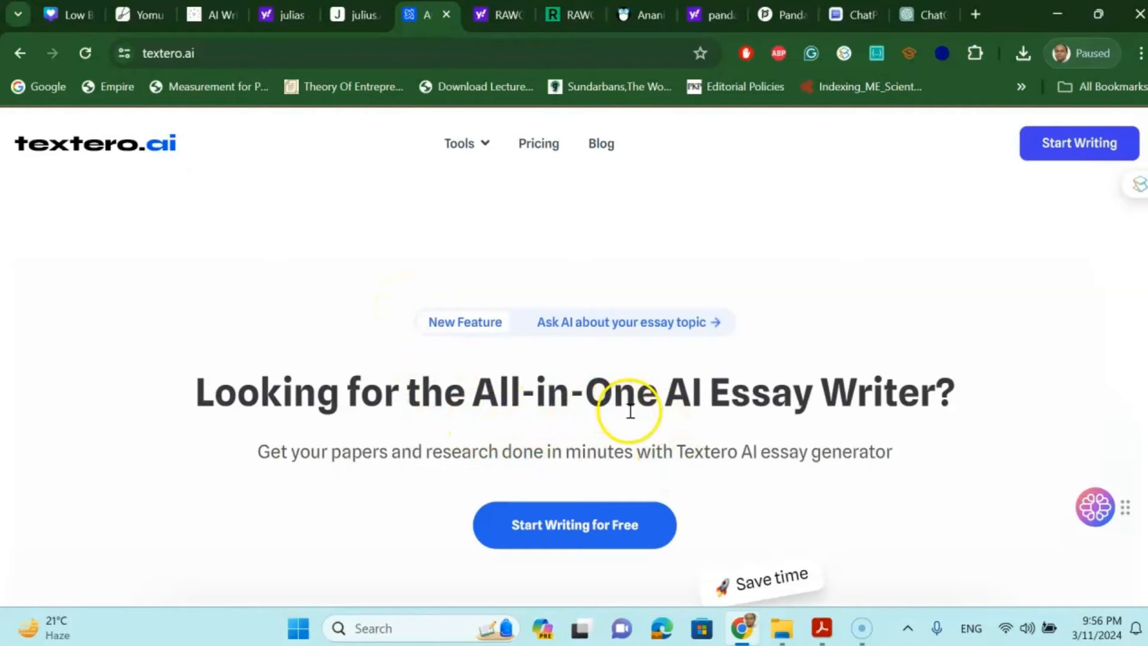
pyautogui.moveTo(746, 406)
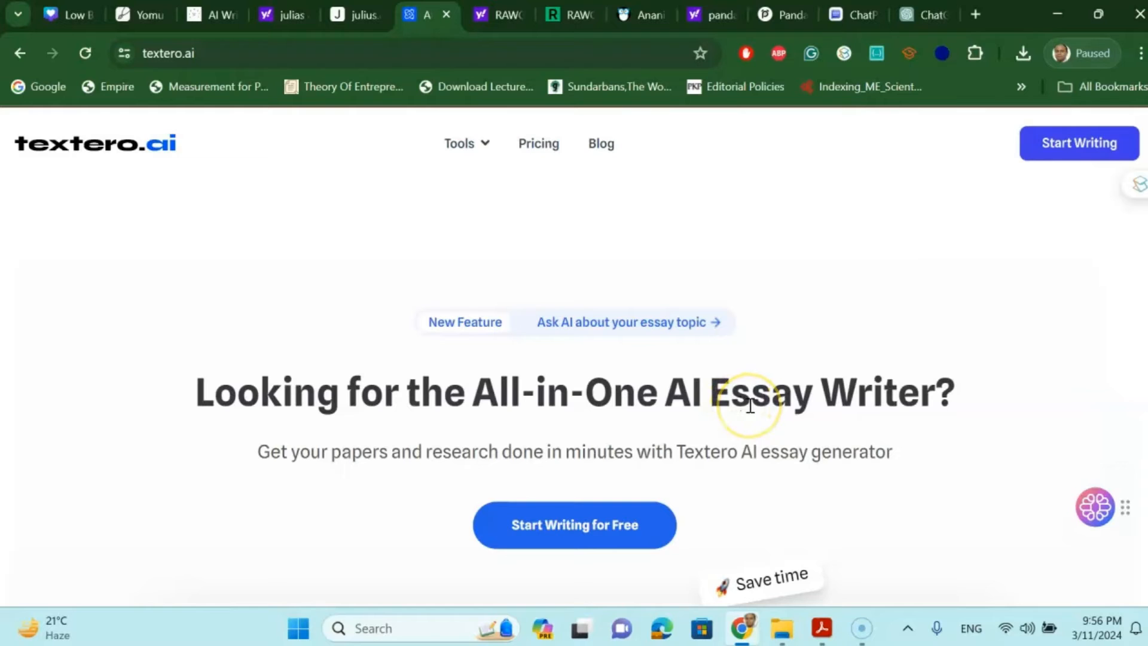
pyautogui.scroll(-3)
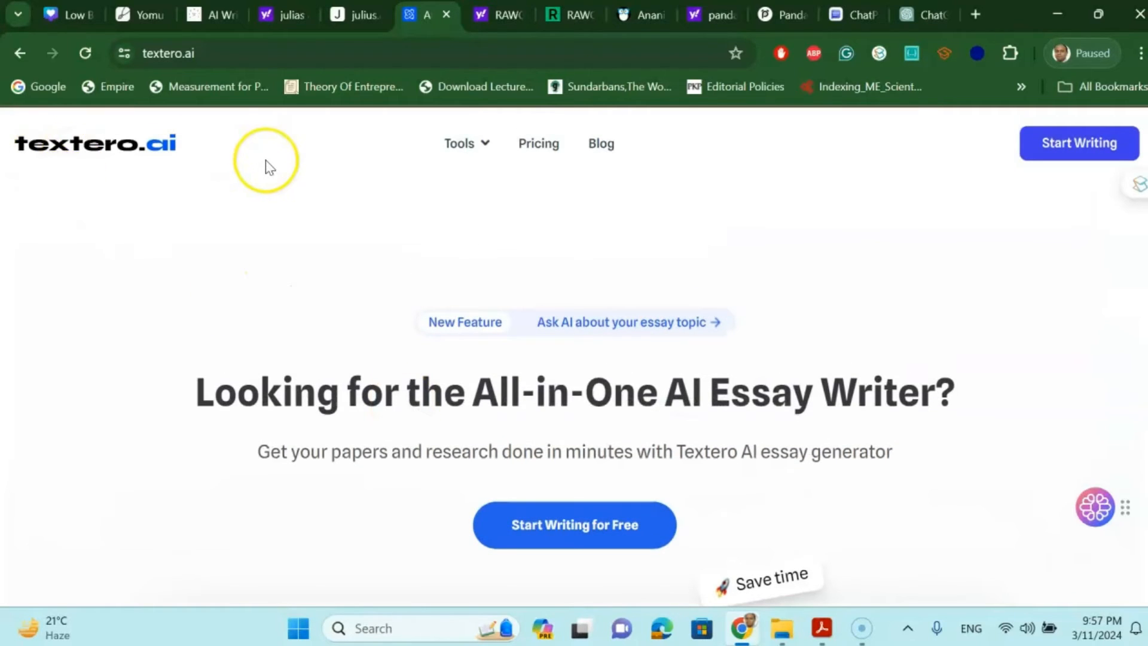
pyautogui.moveTo(528, 502)
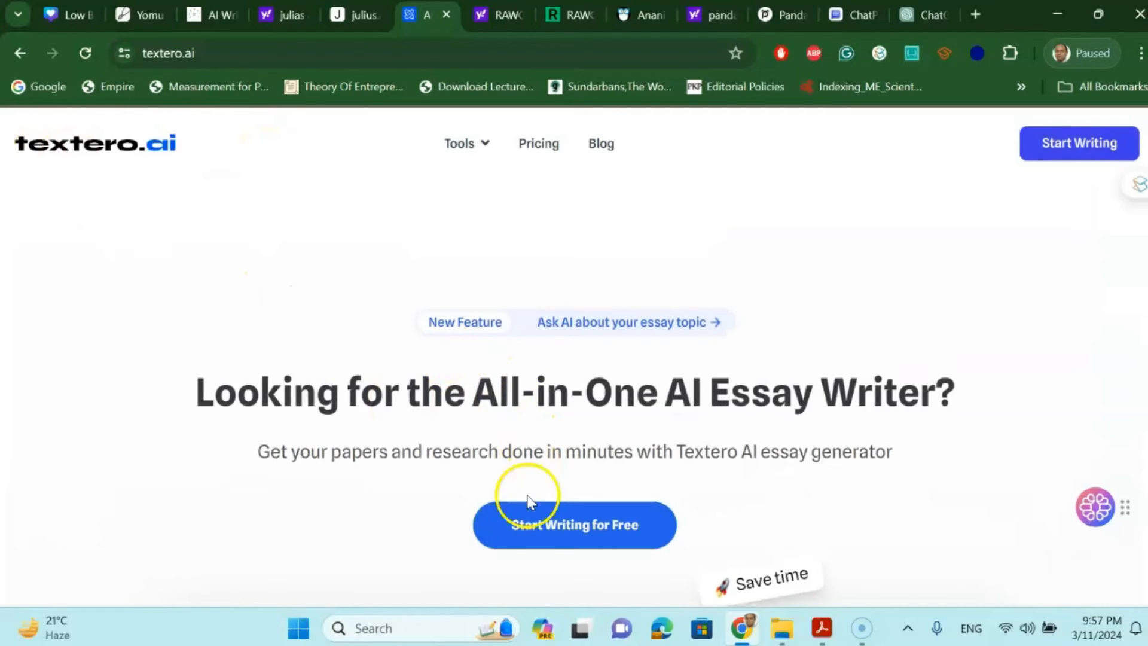
# Start writing for free on Textero and sign up with Google to reach the research draft generator
pyautogui.click(574, 524)
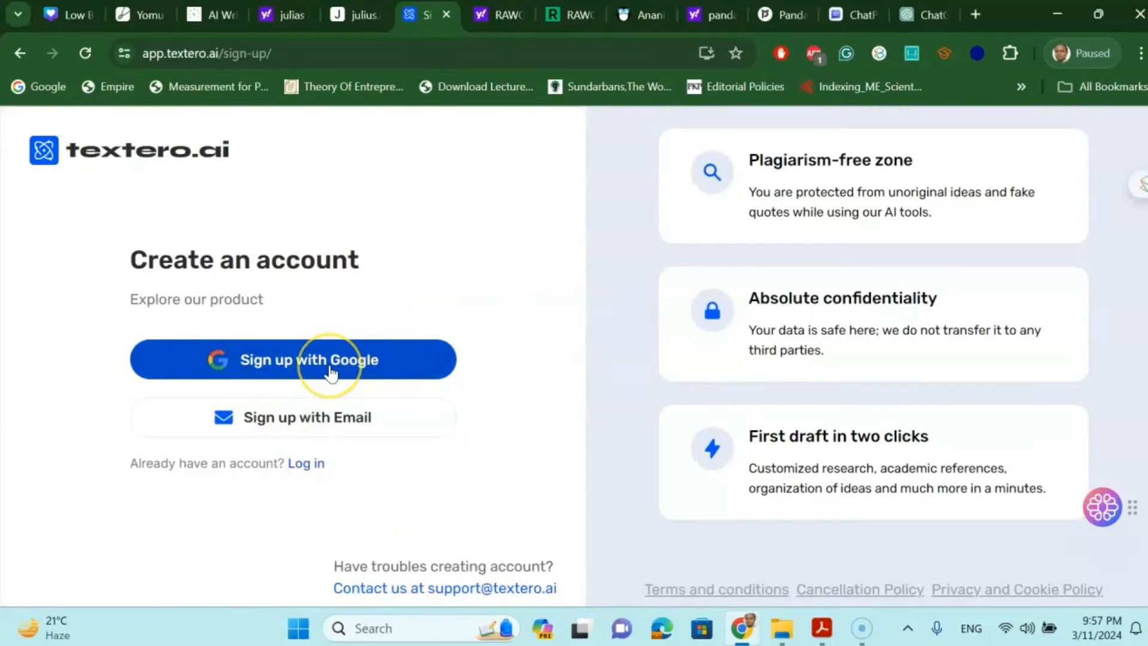
pyautogui.click(328, 360)
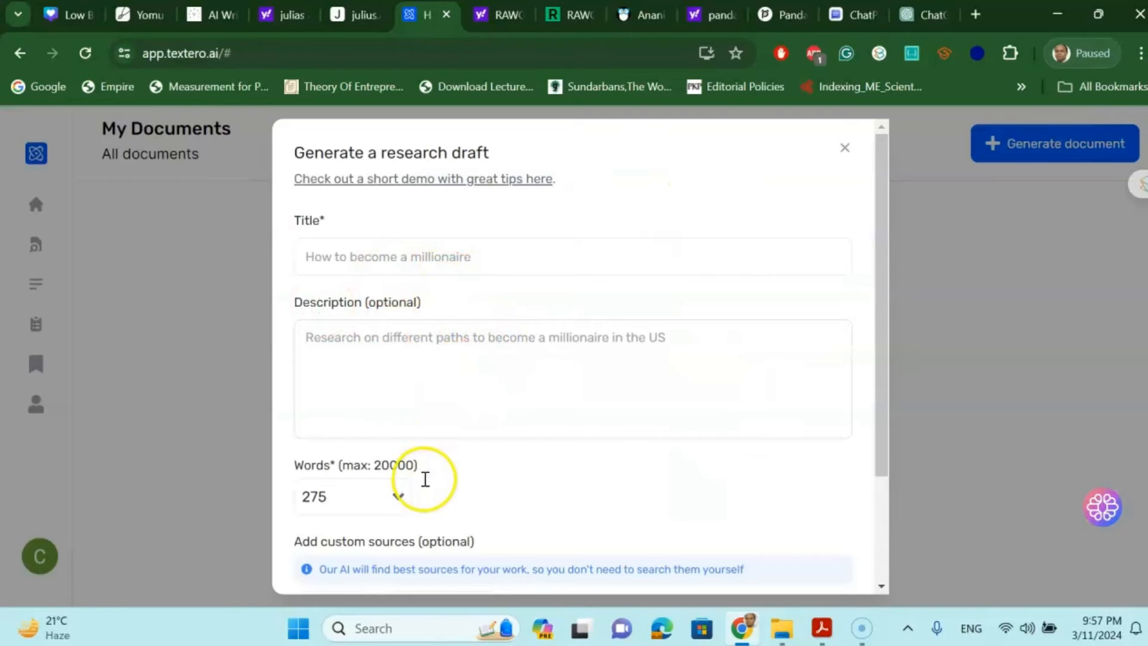
pyautogui.click(352, 495)
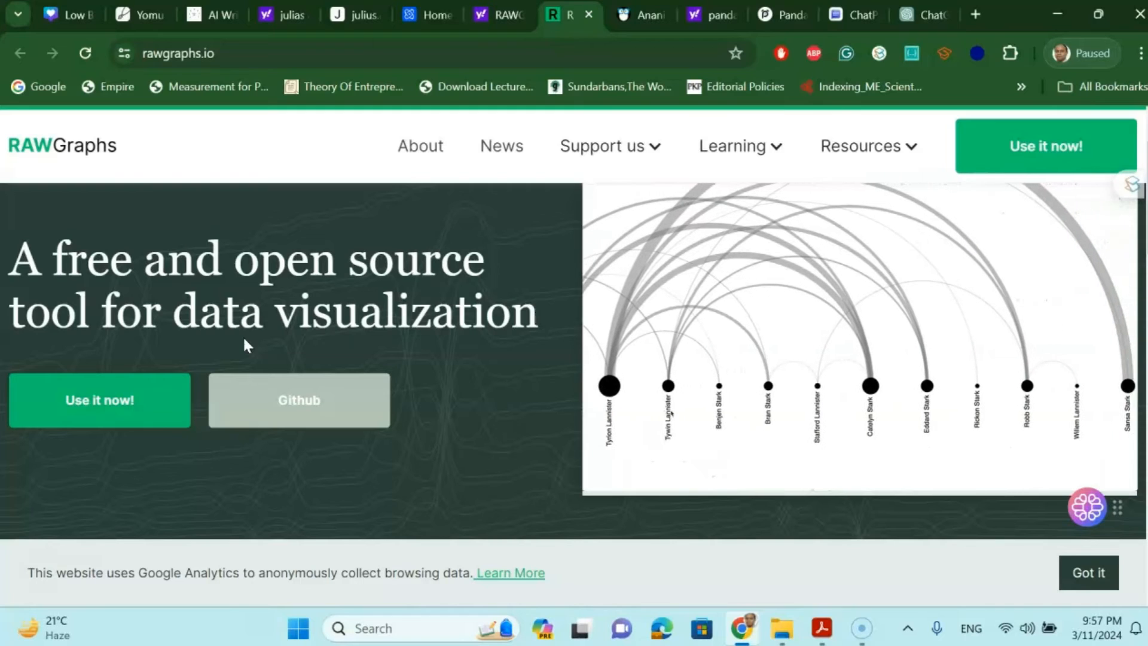
# Launch the RAWGraphs 2.0 app at '1. Load your data' with 'Paste your data', then move to Anania pricing
pyautogui.scroll(-3)
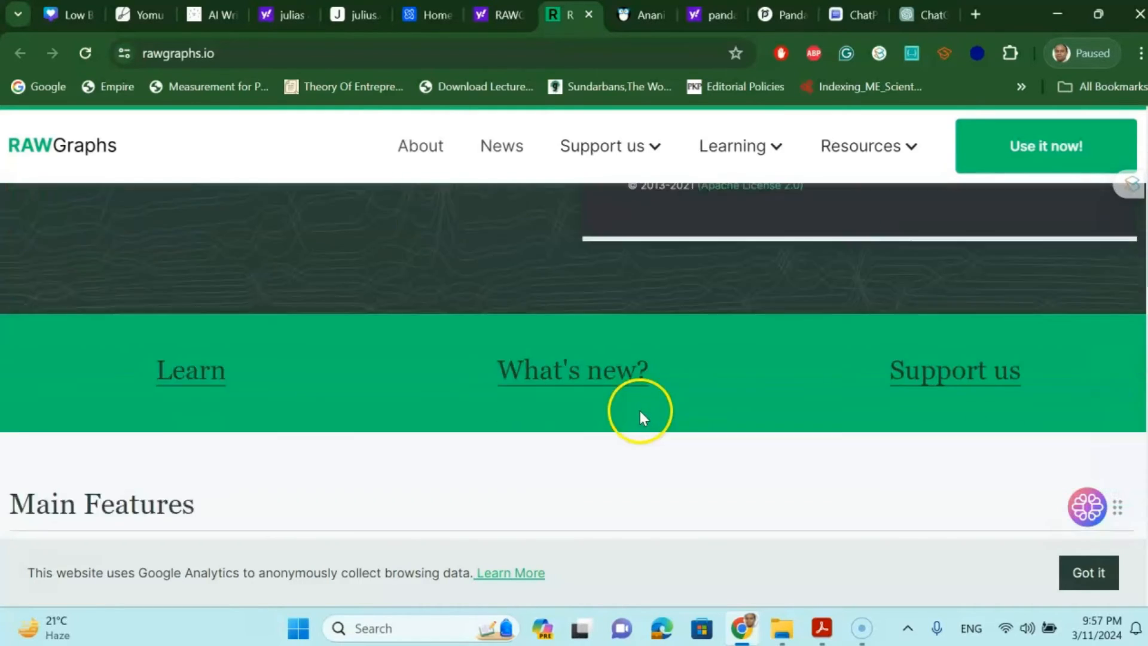
pyautogui.scroll(-3)
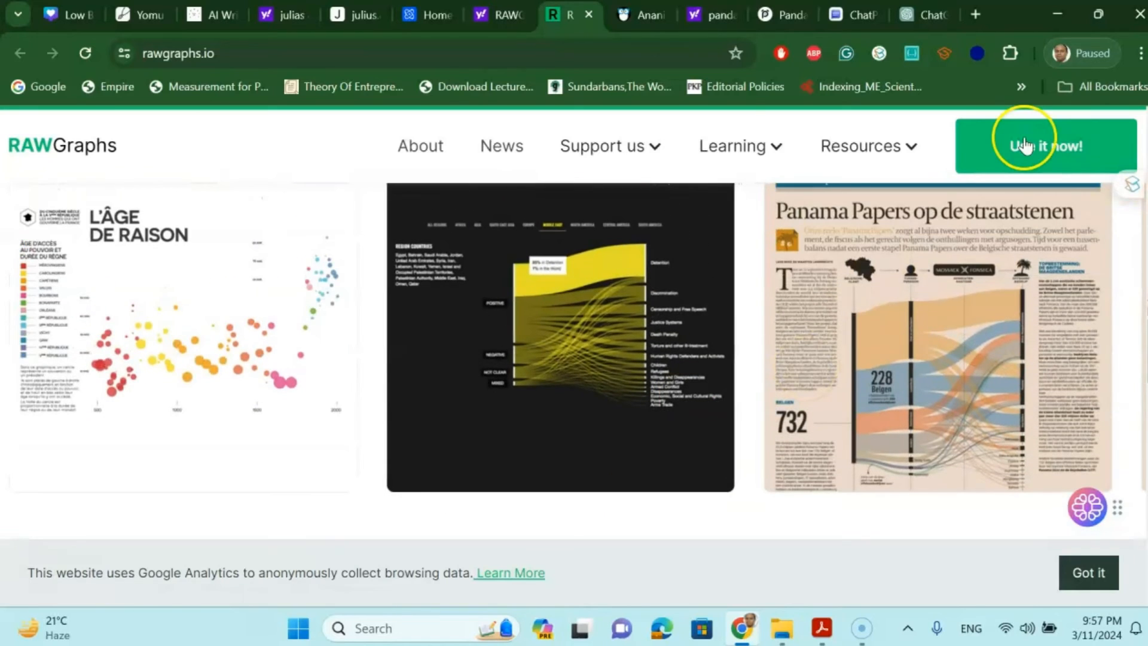
pyautogui.click(1045, 146)
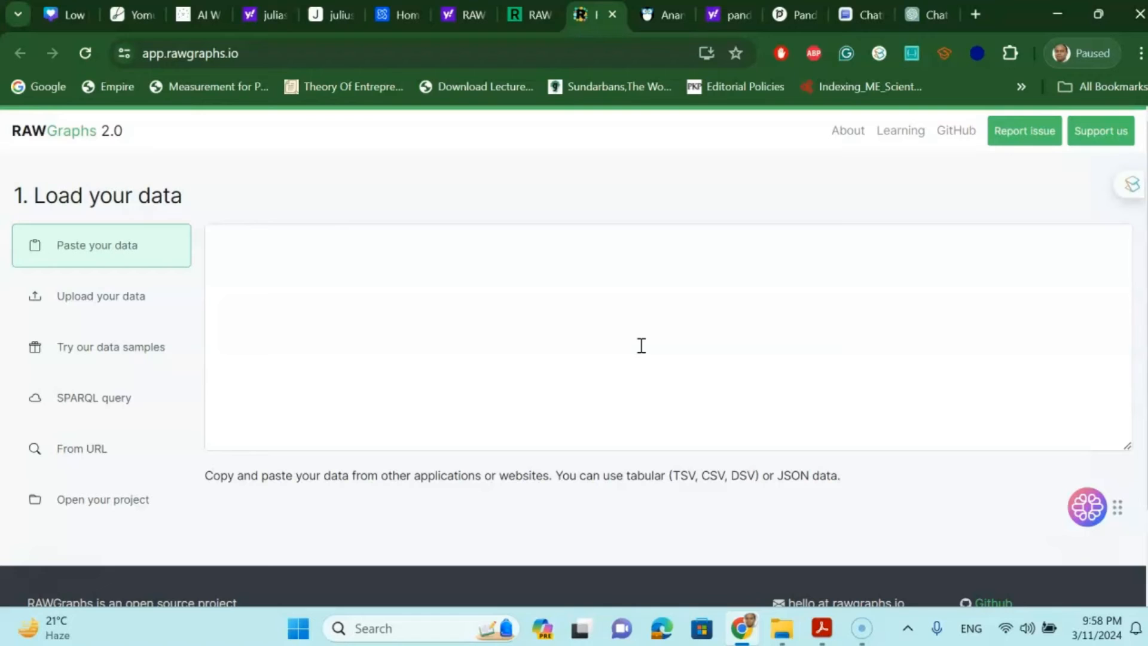
pyautogui.moveTo(100, 296)
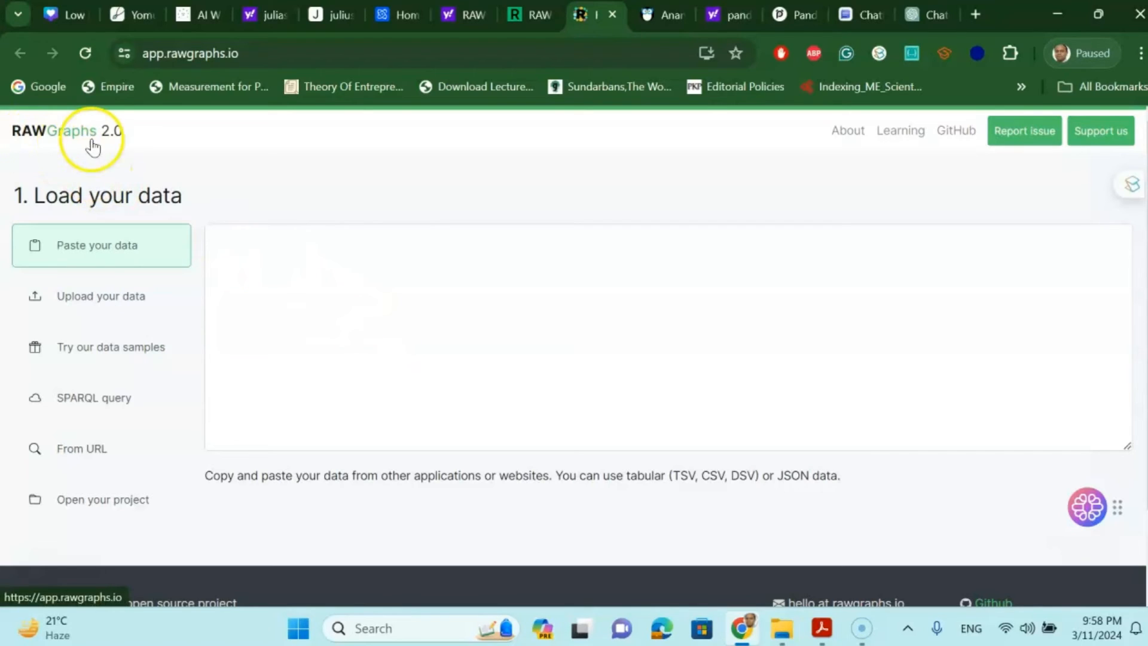
pyautogui.moveTo(121, 146)
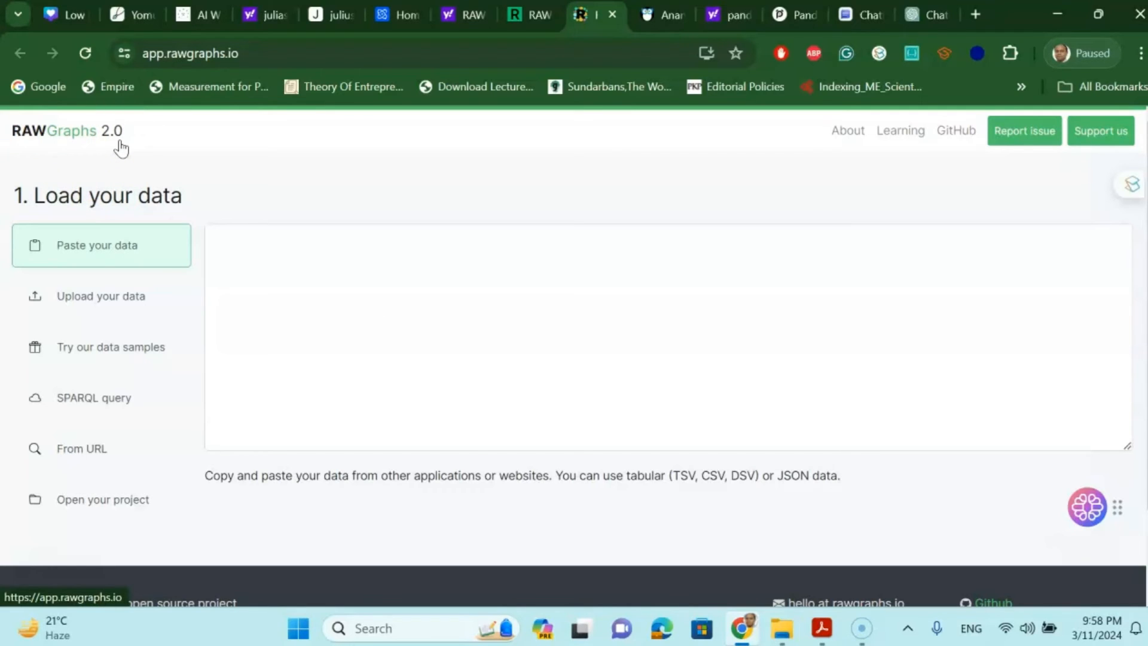
pyautogui.click(657, 14)
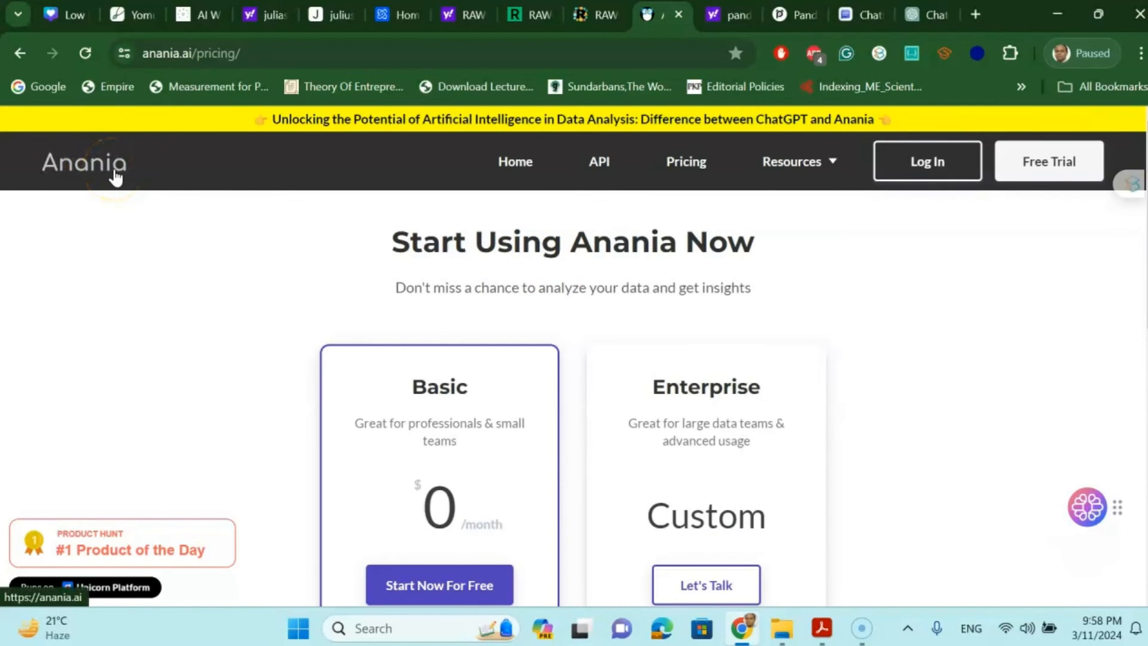
# Compare Anania's Basic plan (3 projects, 25 daily questions, 5MB files) with Enterprise, then move to PandaChat
pyautogui.scroll(-3)
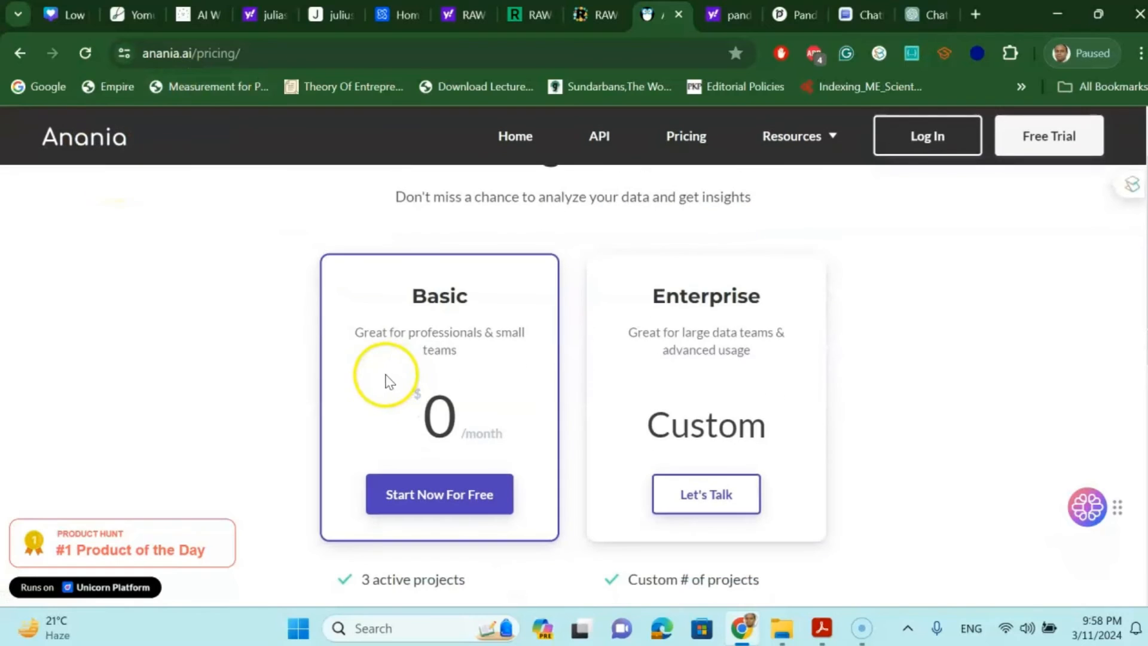
pyautogui.moveTo(390, 335)
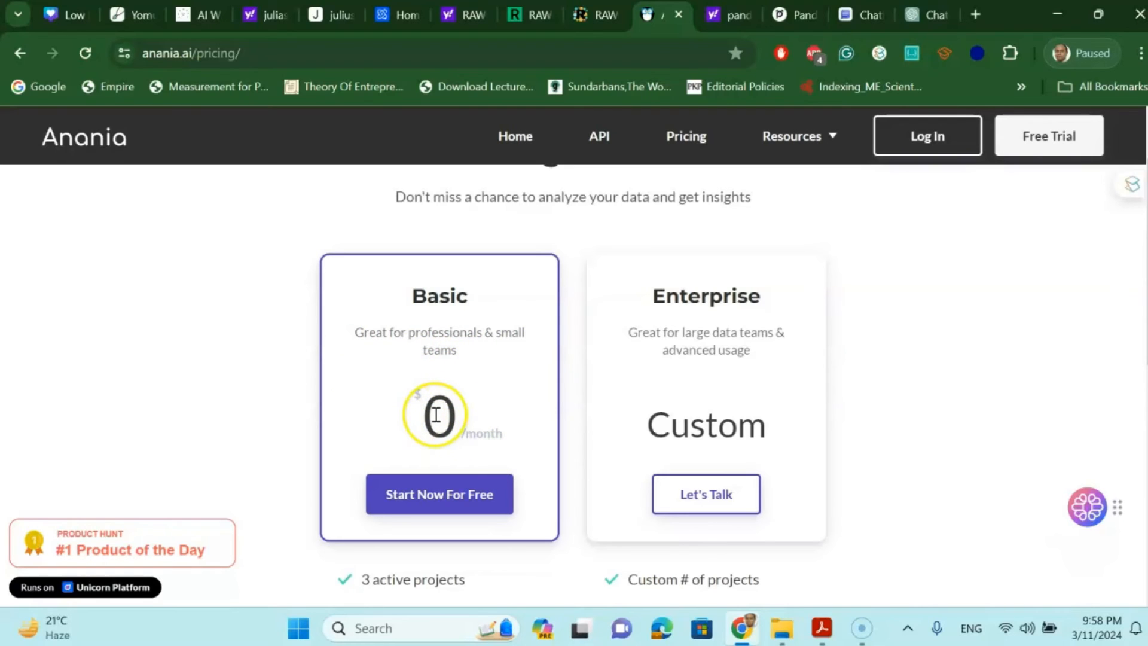
pyautogui.moveTo(709, 352)
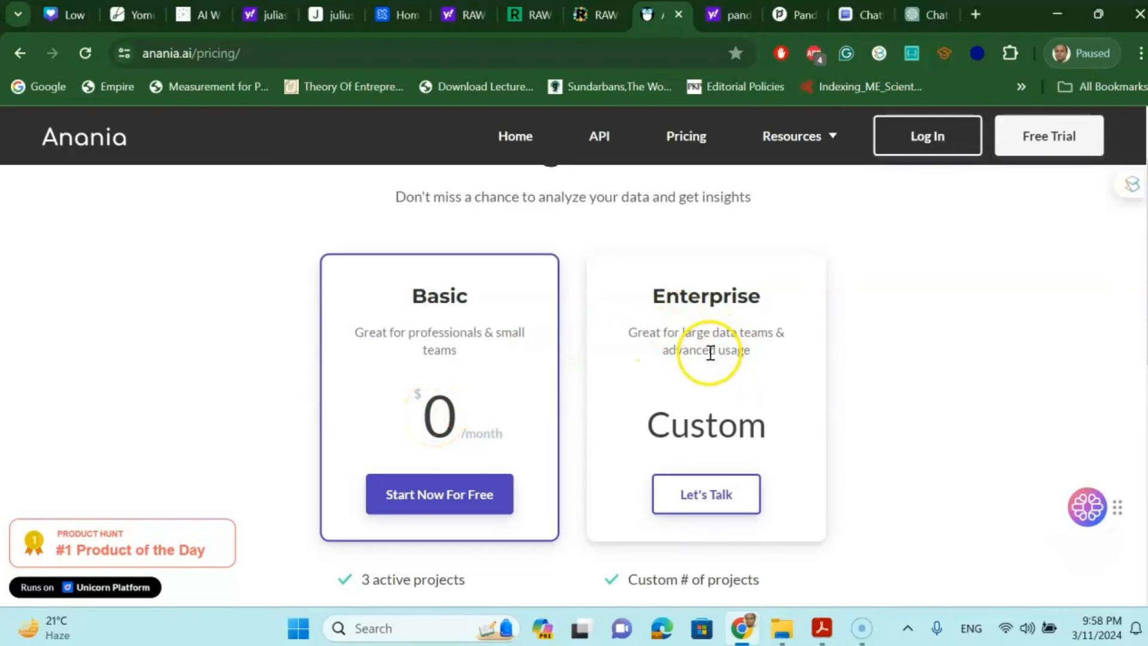
pyautogui.moveTo(709, 423)
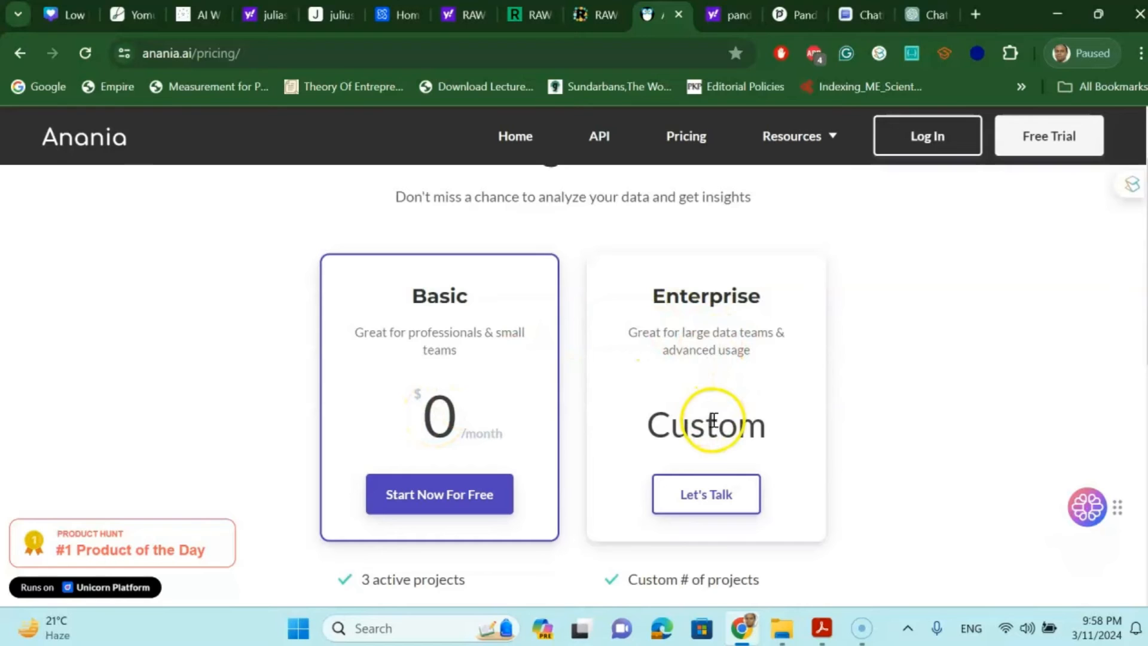
pyautogui.scroll(-3)
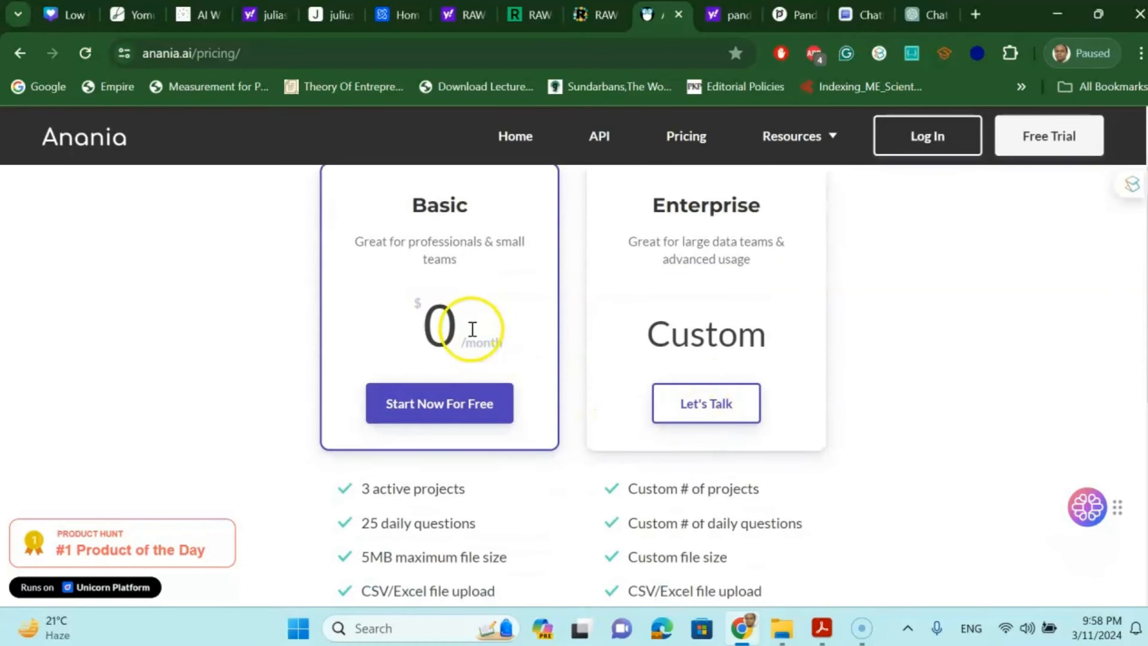
pyautogui.scroll(-3)
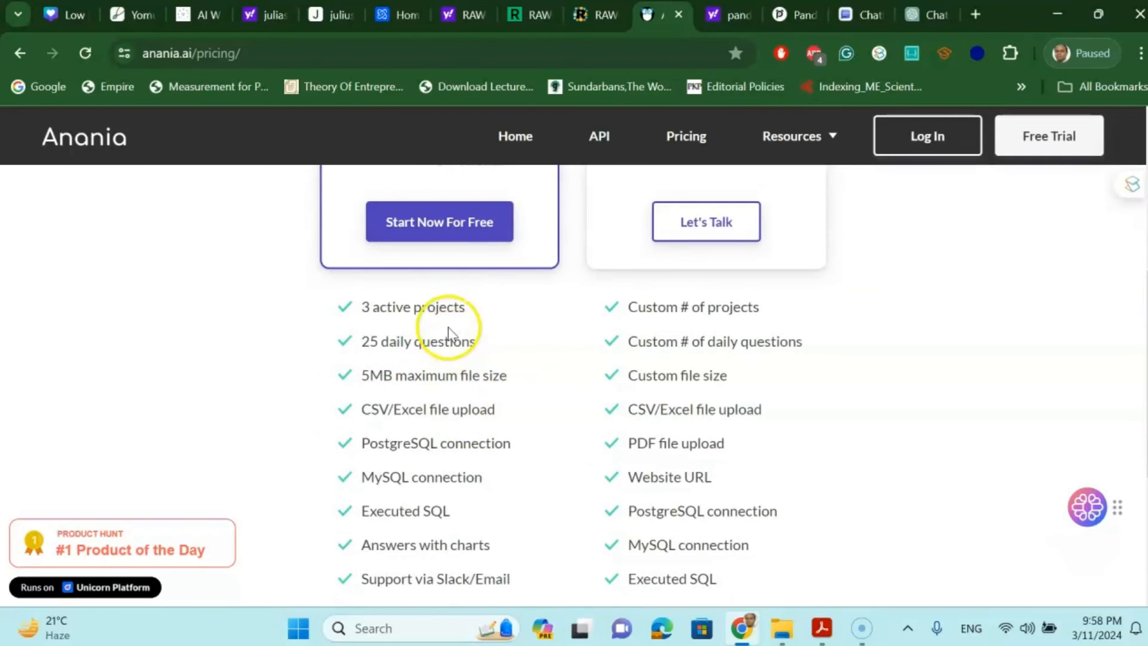
pyautogui.click(740, 15)
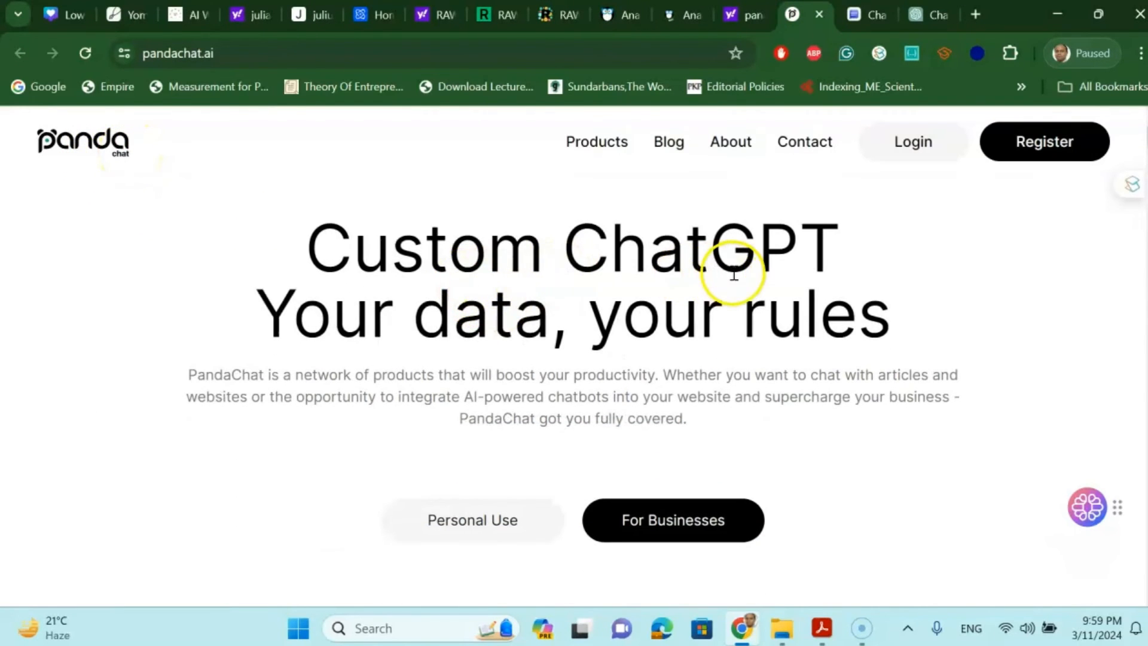
pyautogui.moveTo(641, 342)
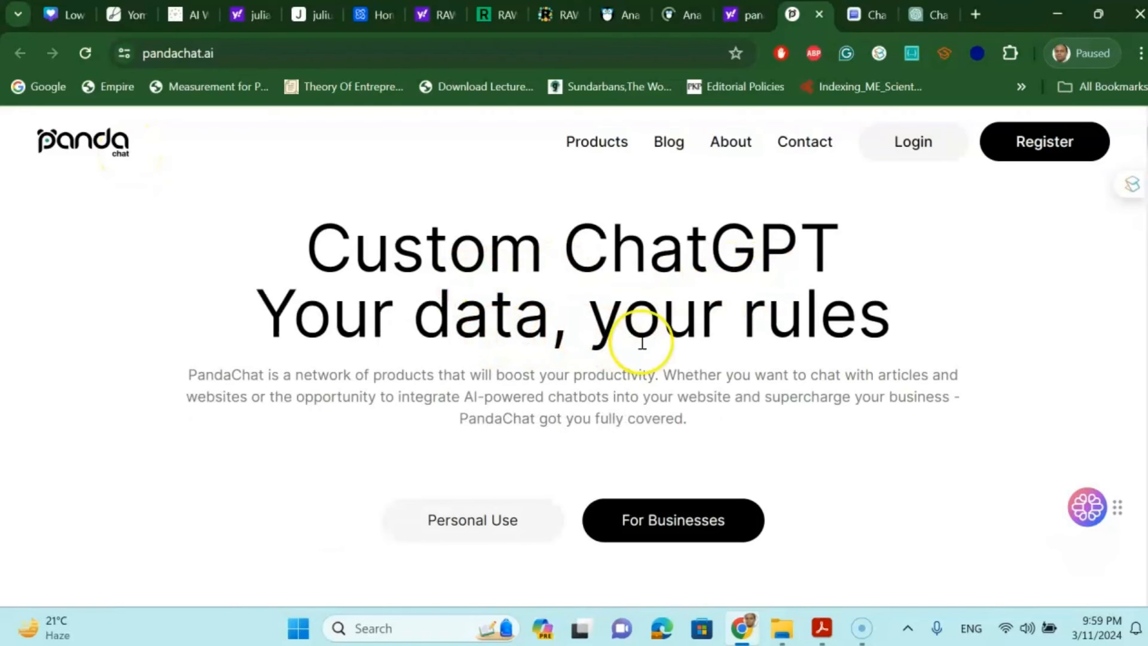
# Scroll PandaChat's read, chat and notes assistant demo to 'Understand any data instantly using AI', then move to ChatPaper
pyautogui.scroll(3)
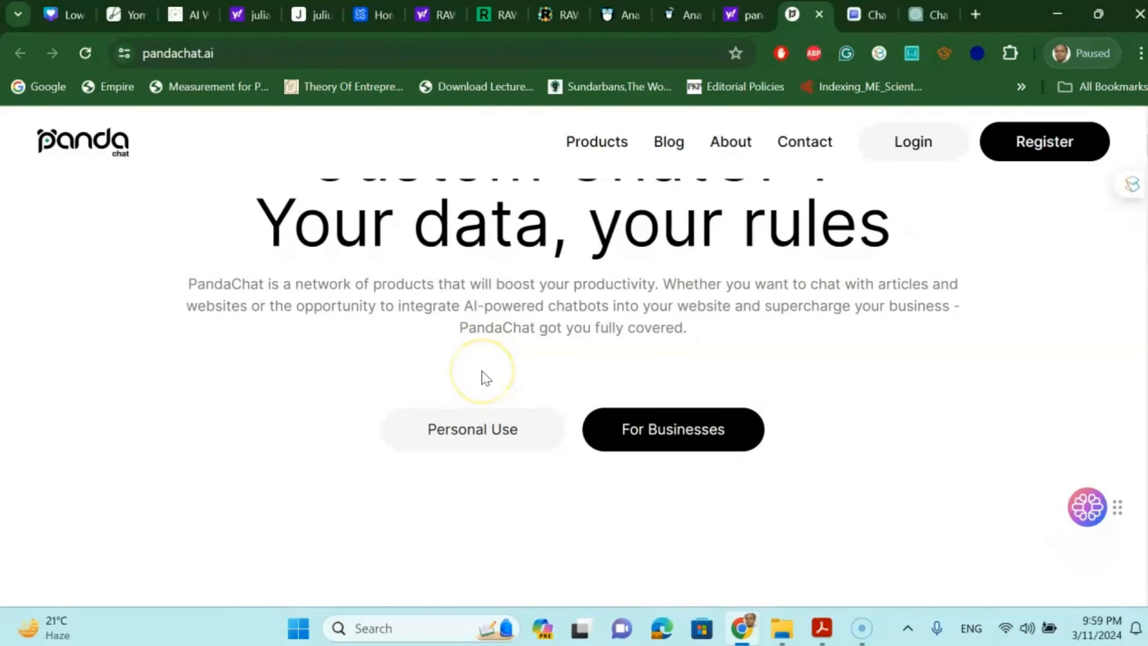
pyautogui.scroll(-3)
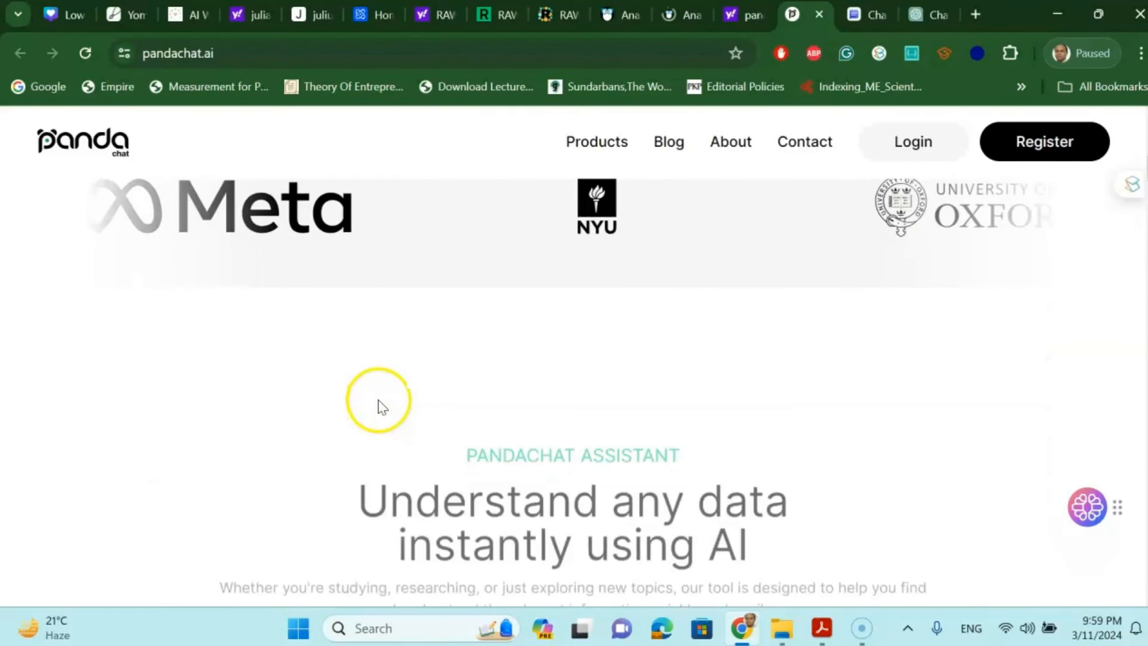
pyautogui.scroll(-3)
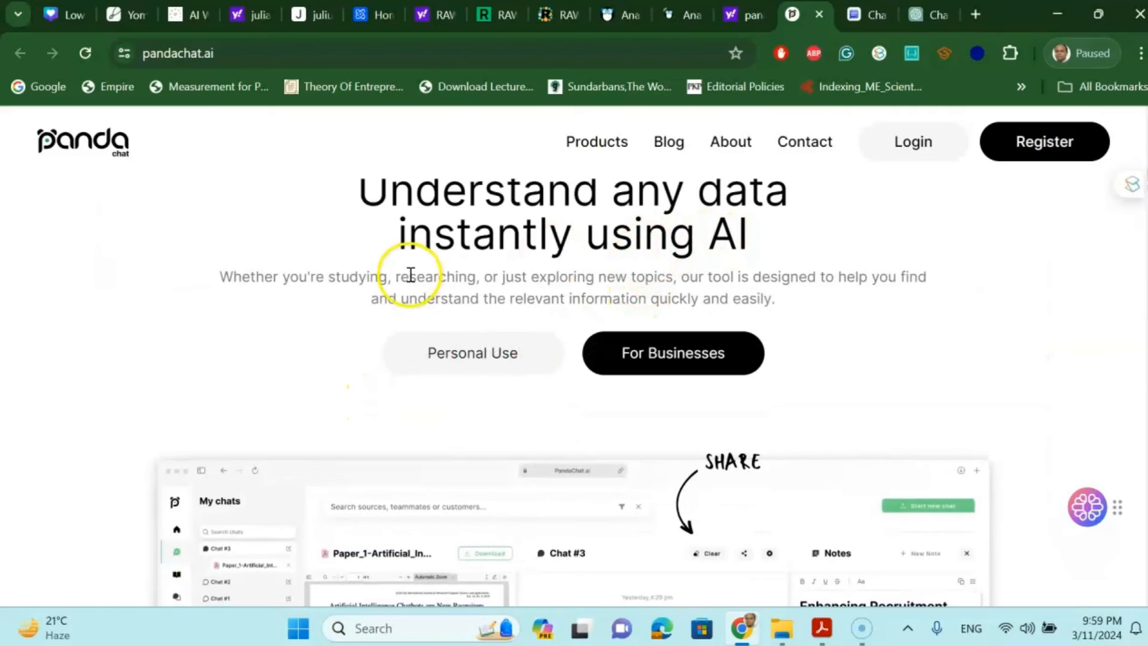
pyautogui.scroll(-3)
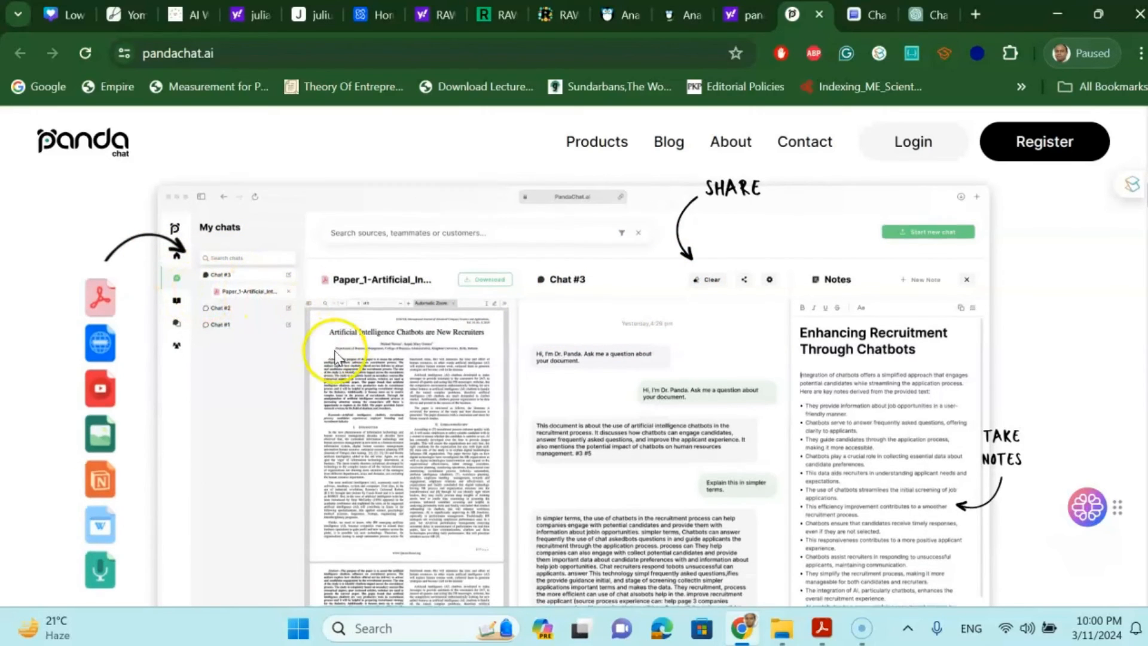
pyautogui.scroll(-3)
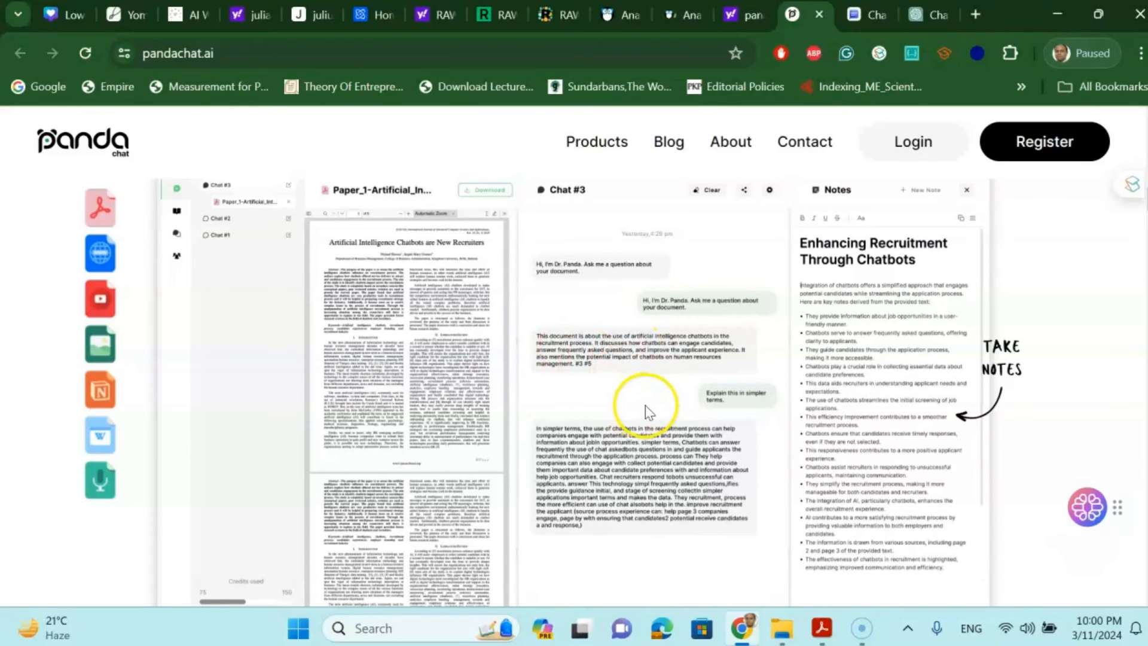
pyautogui.scroll(-3)
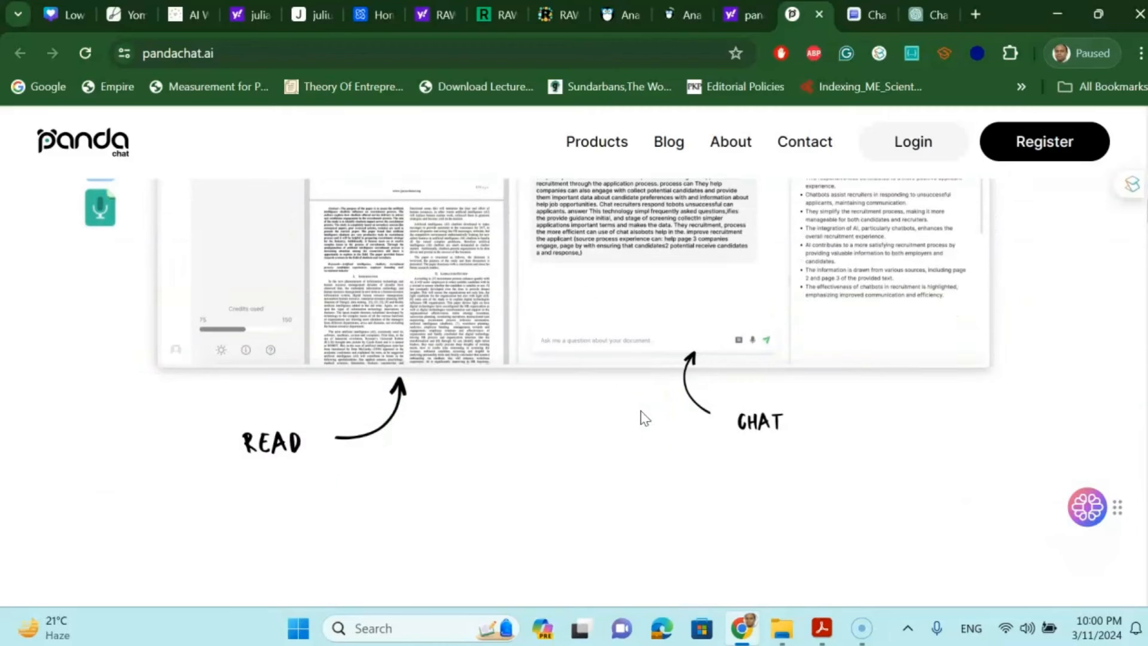
pyautogui.scroll(-3)
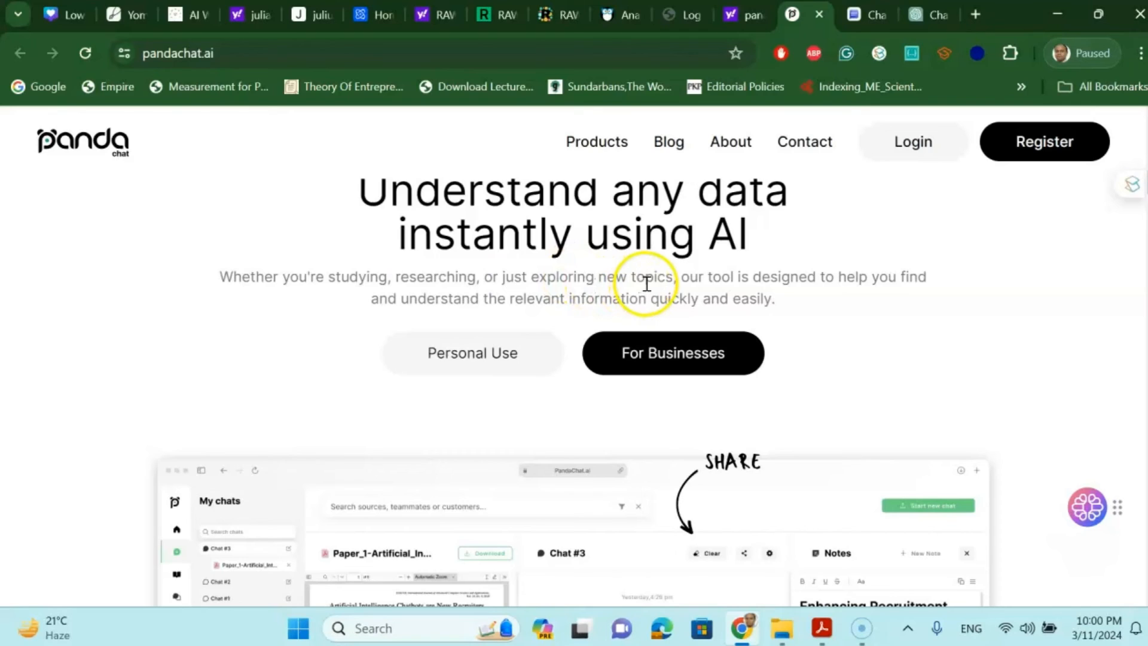
pyautogui.moveTo(878, 285)
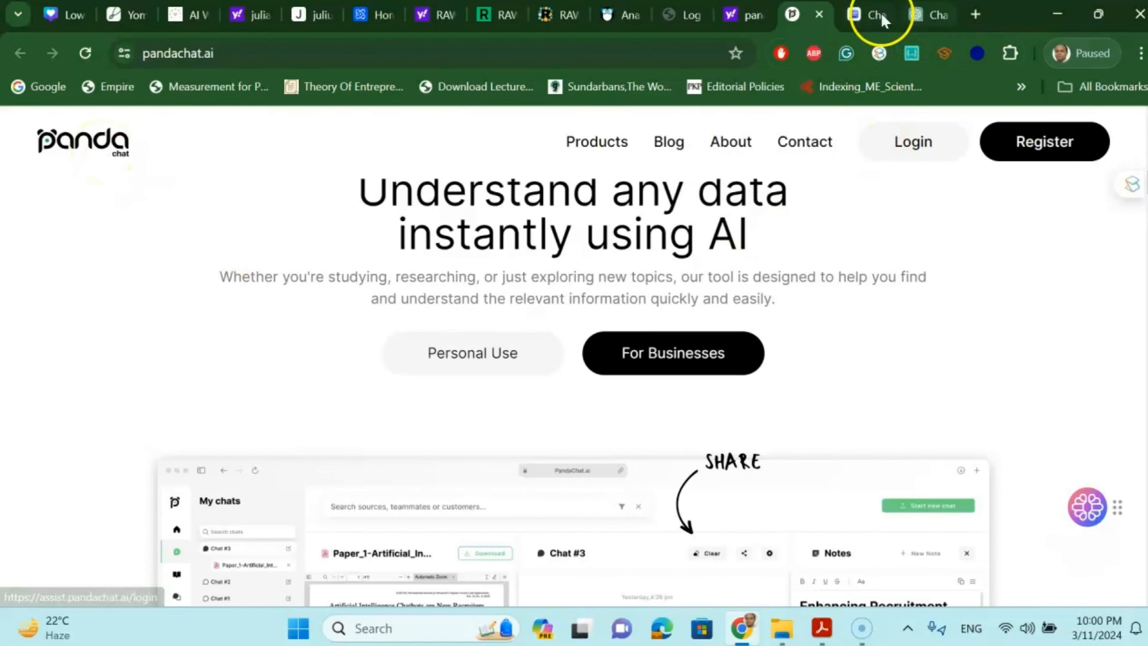
pyautogui.click(870, 15)
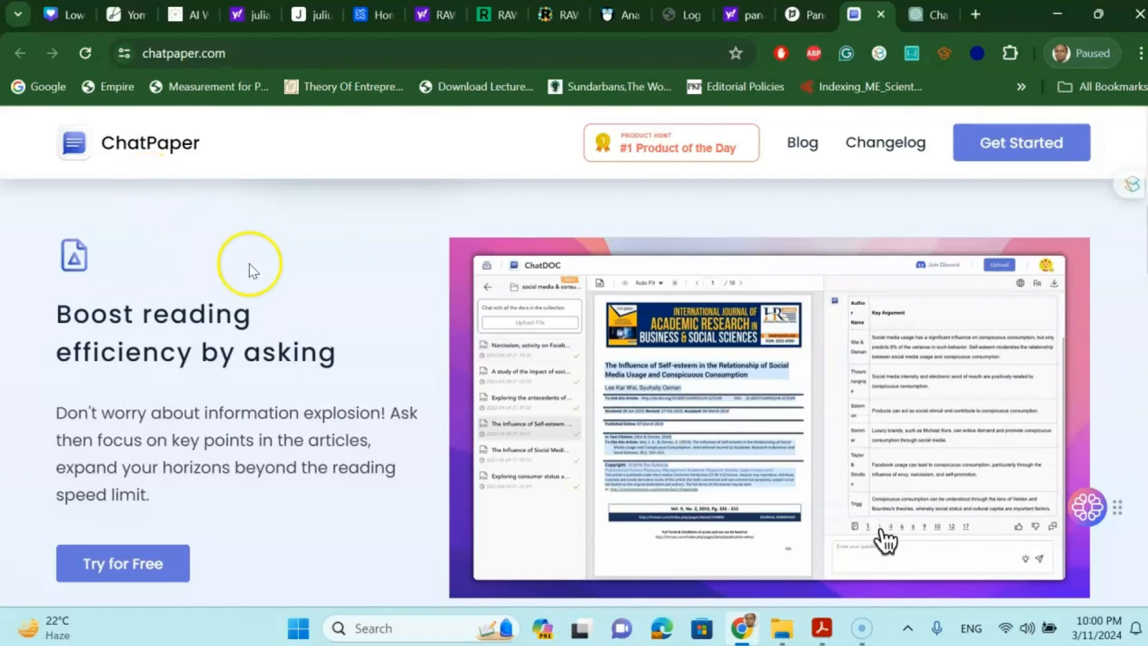
# Scroll ChatPaper's literature-review demo, then open ChatDOC's [SAMPLE] user guide PDF beside its chat panel
pyautogui.scroll(-3)
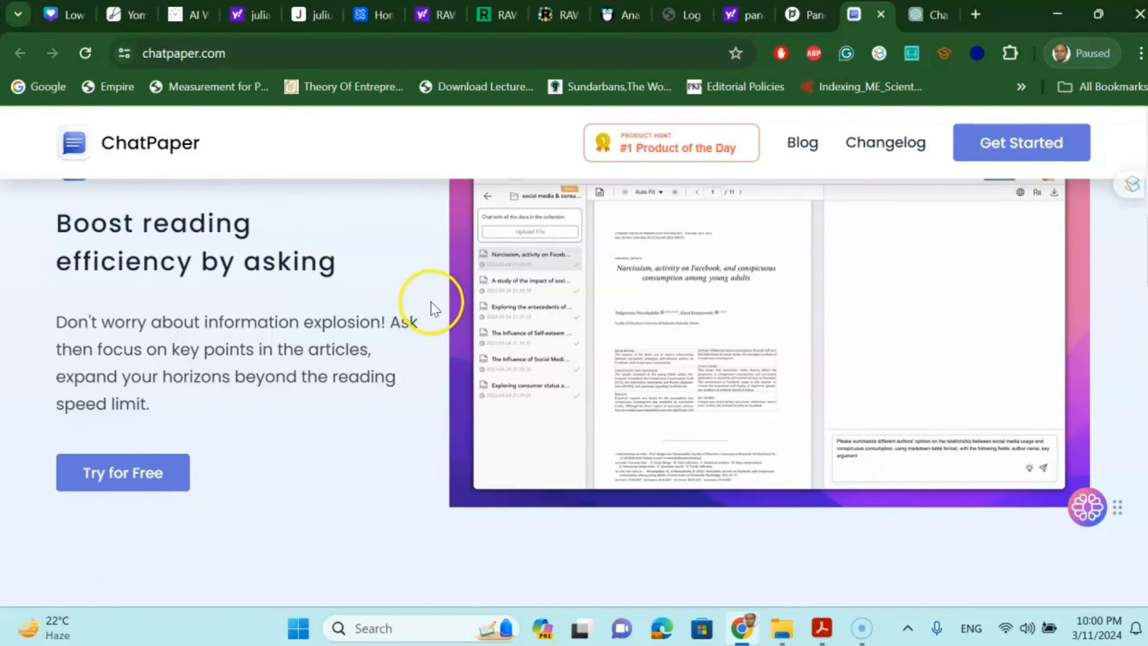
pyautogui.scroll(-3)
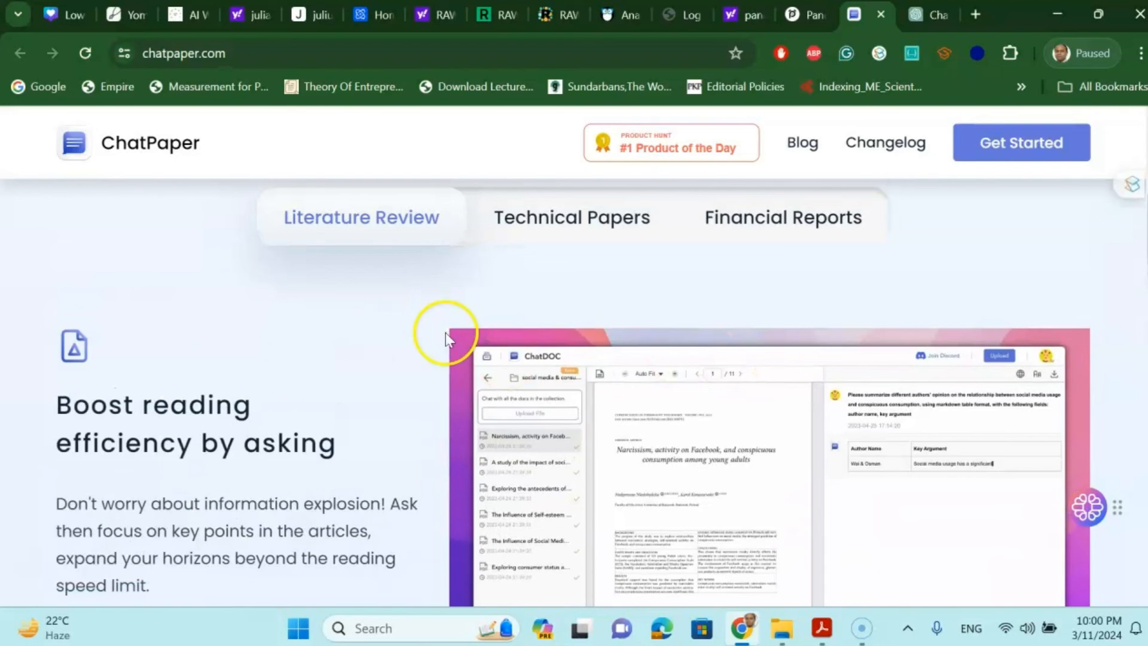
pyautogui.scroll(-3)
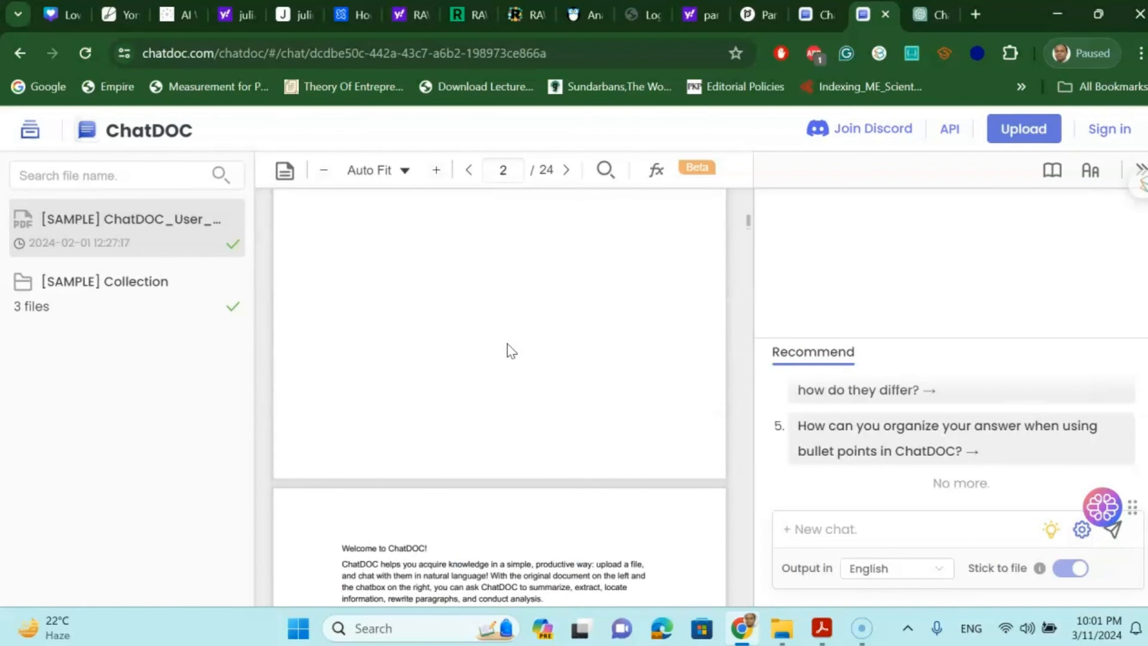
pyautogui.click(547, 289)
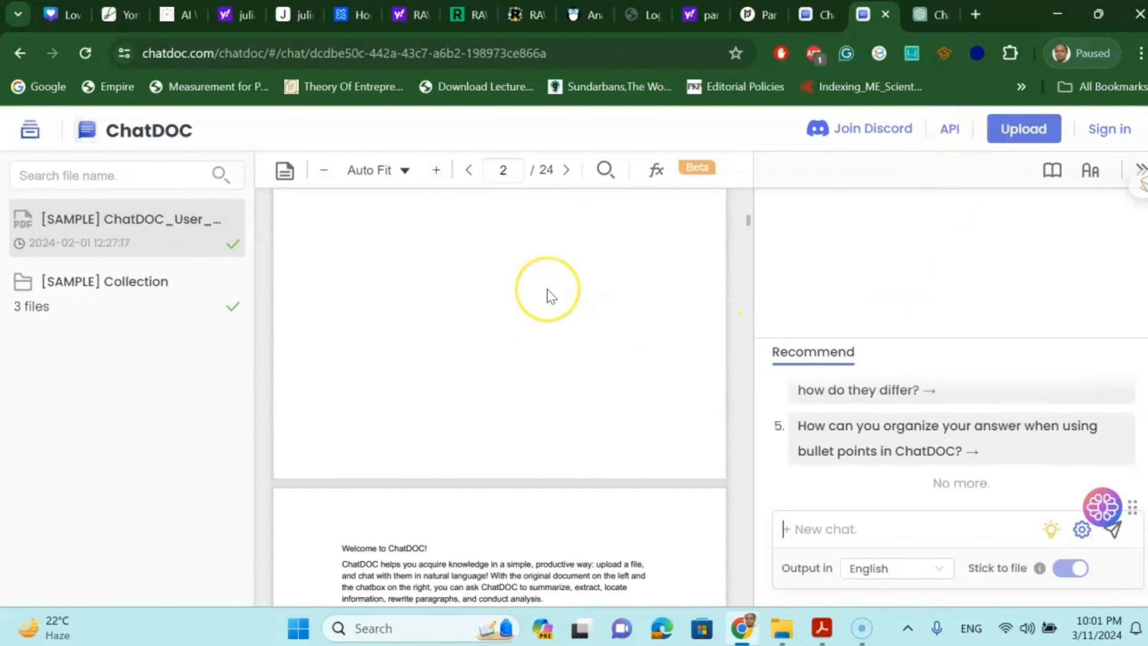